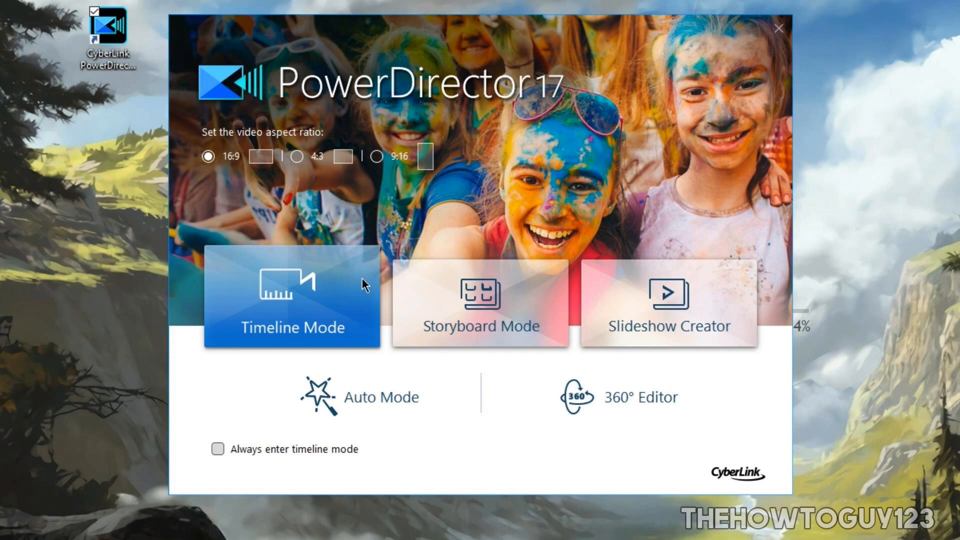
Start a new 16:9 project in Timeline Mode from the launch screen
click(291, 300)
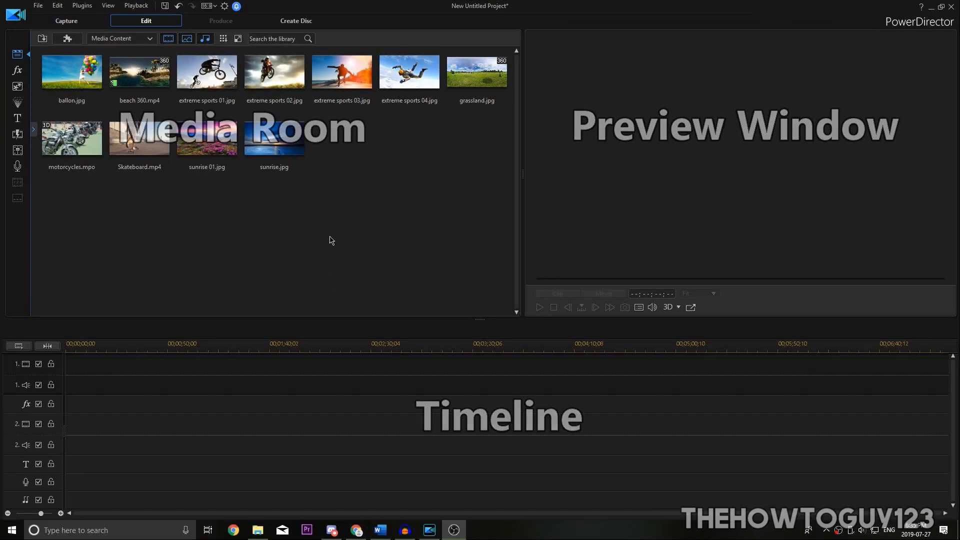
Visit the Capture room for webcam capture, then the Produce room's export formats
click(66, 20)
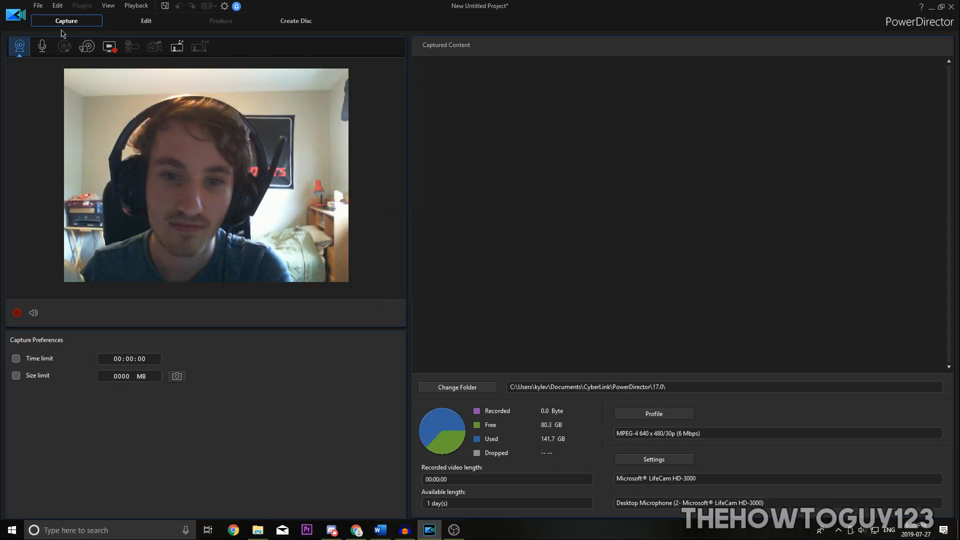
click(42, 47)
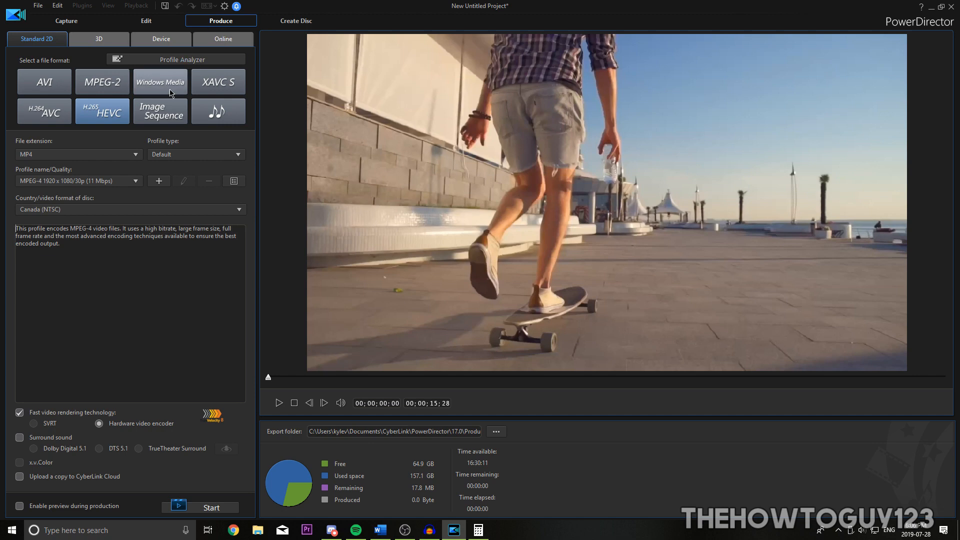
Return to the Edit workspace and import the fountain video into the Media Room
click(146, 20)
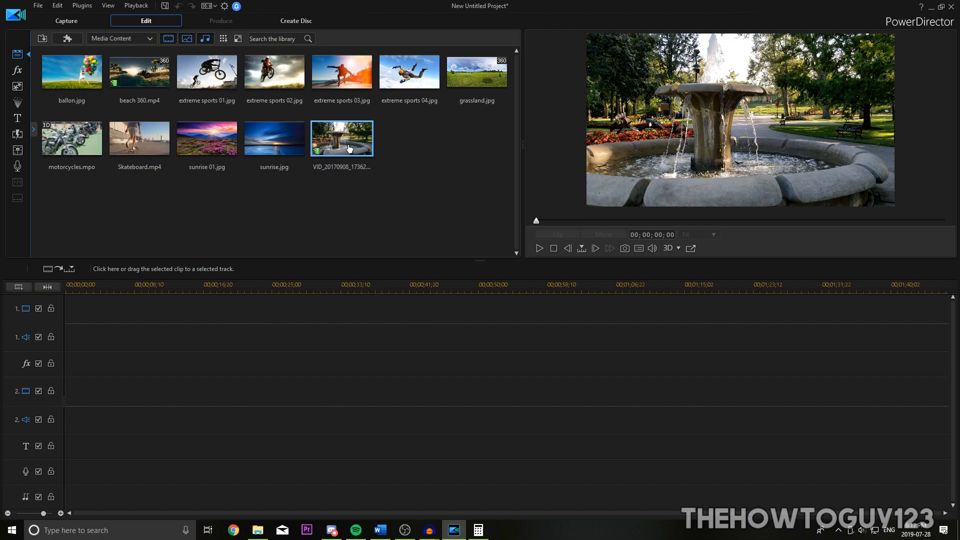
Preview the fountain clip and trim it in the Precut window using Single Trim
click(539, 248)
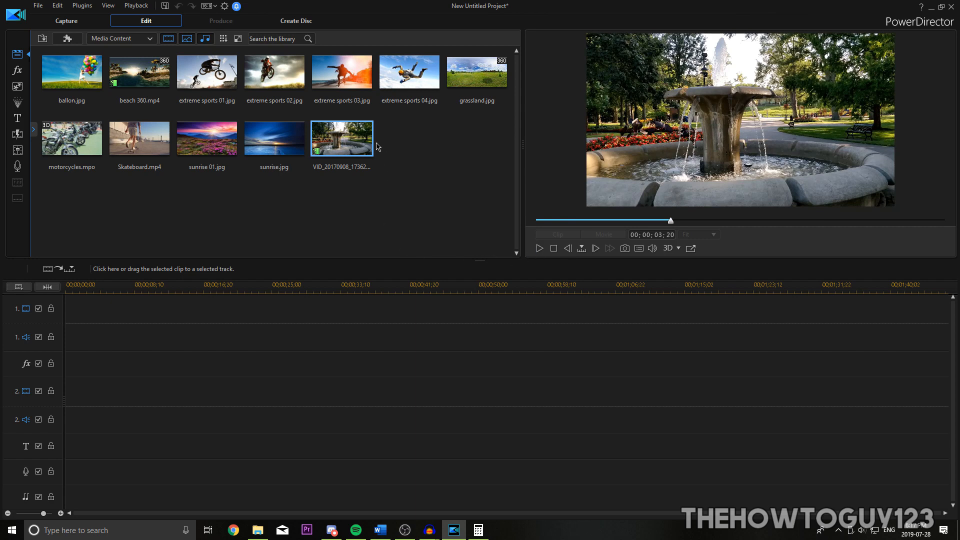
right_click(341, 138)
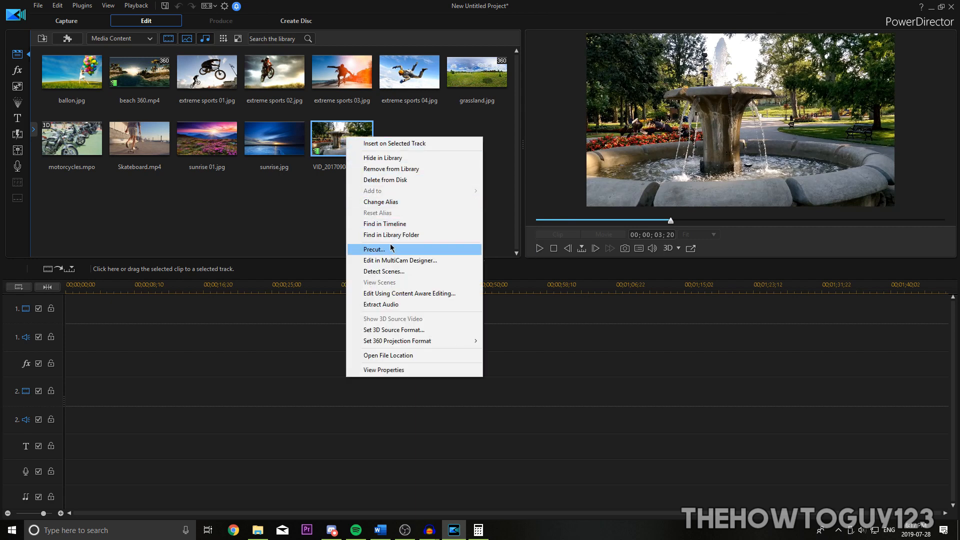
click(374, 249)
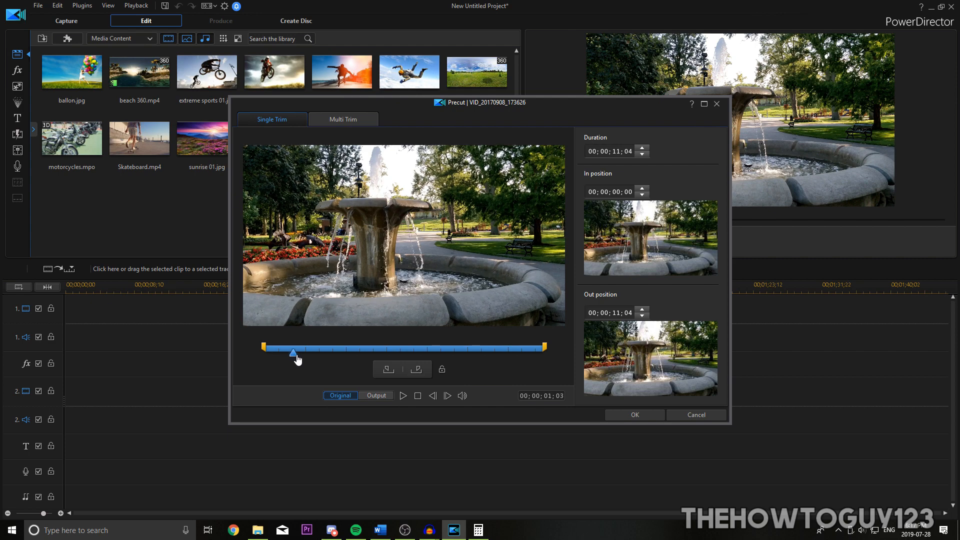
drag(293, 353, 264, 349)
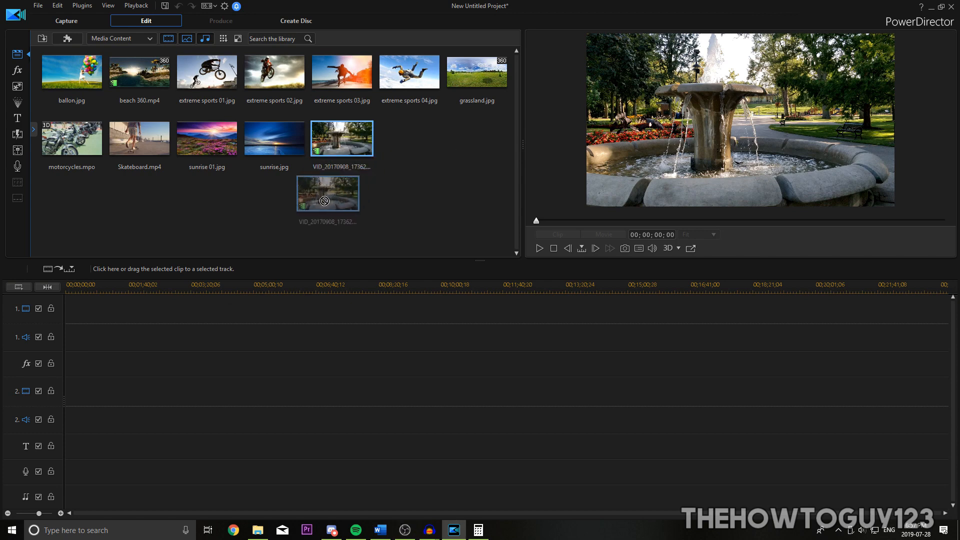
Drop the fountain clip onto video track 1 and switch to the PiP Objects Room
drag(328, 193, 69, 308)
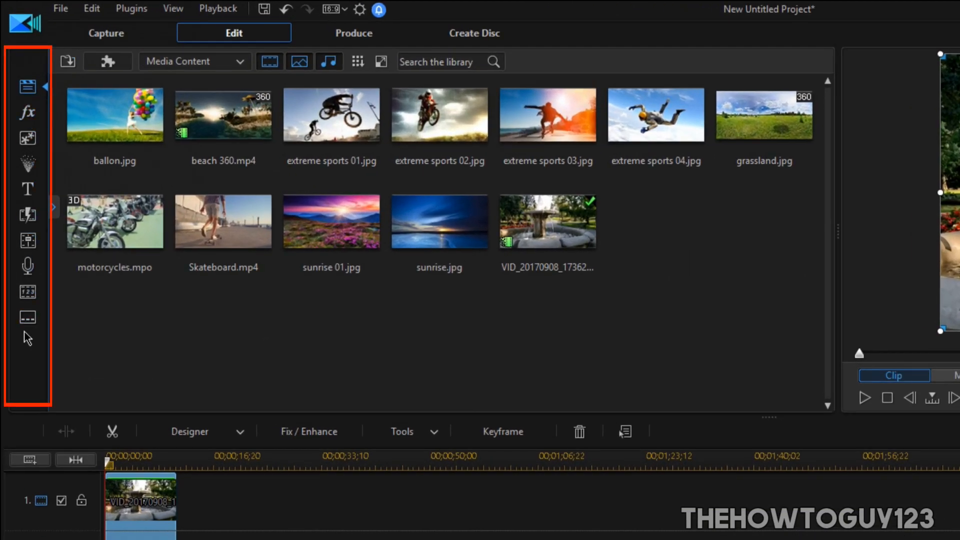
click(27, 112)
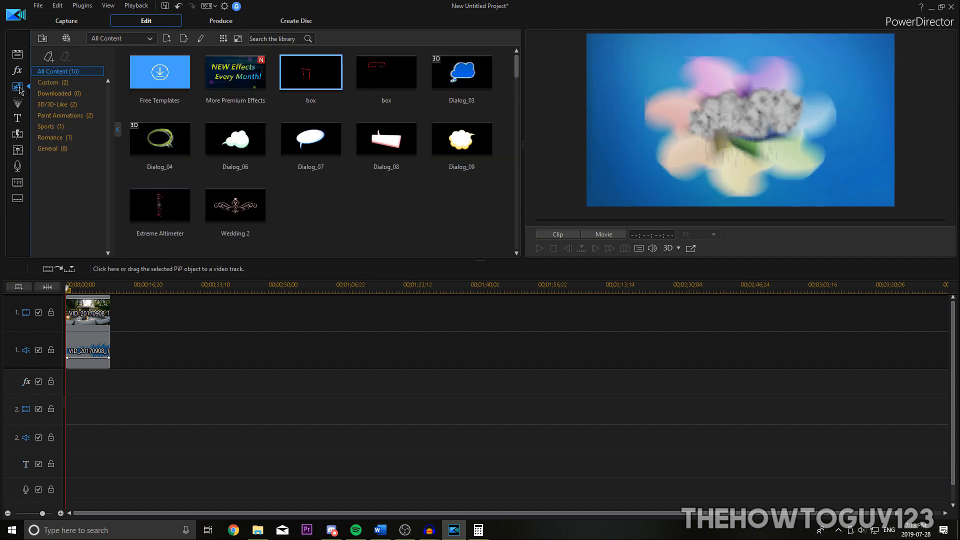
Preview Dialog_03 PiP and the Default 3D, Backdrop 02, 03 and 06 title templates
click(461, 72)
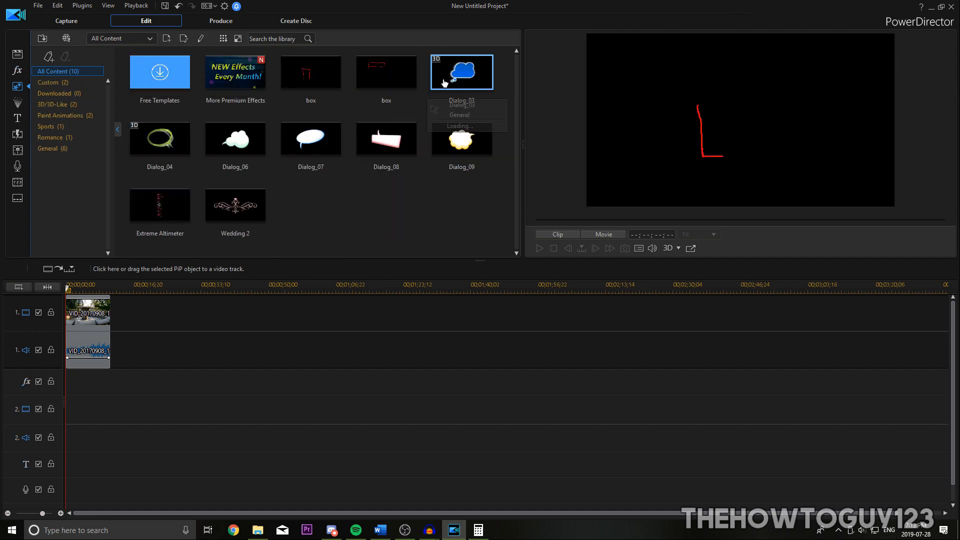
mouse_move(461, 139)
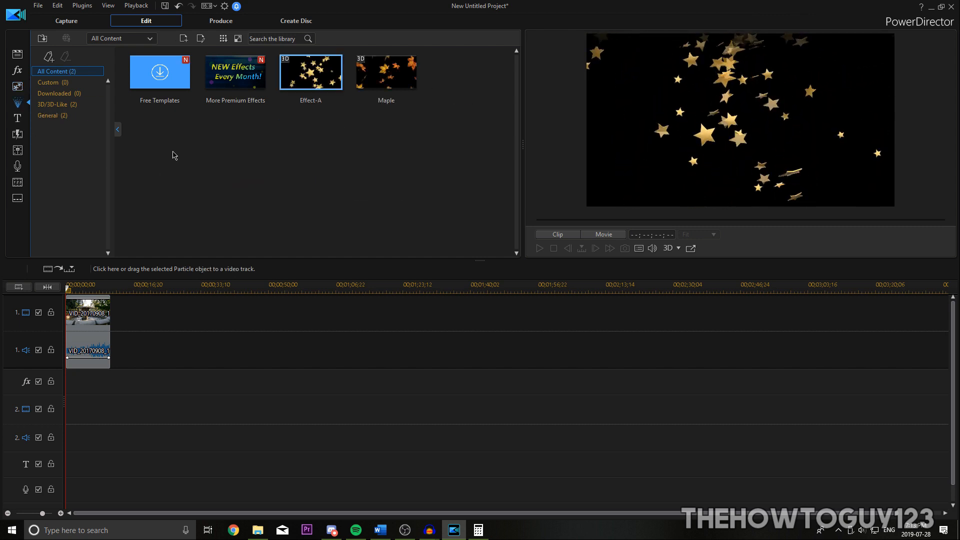
mouse_move(17, 117)
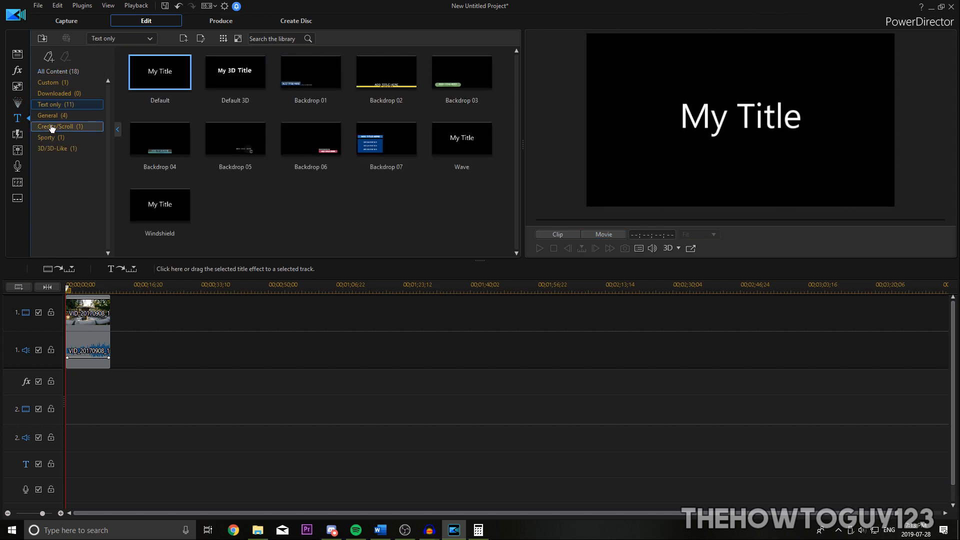
click(234, 72)
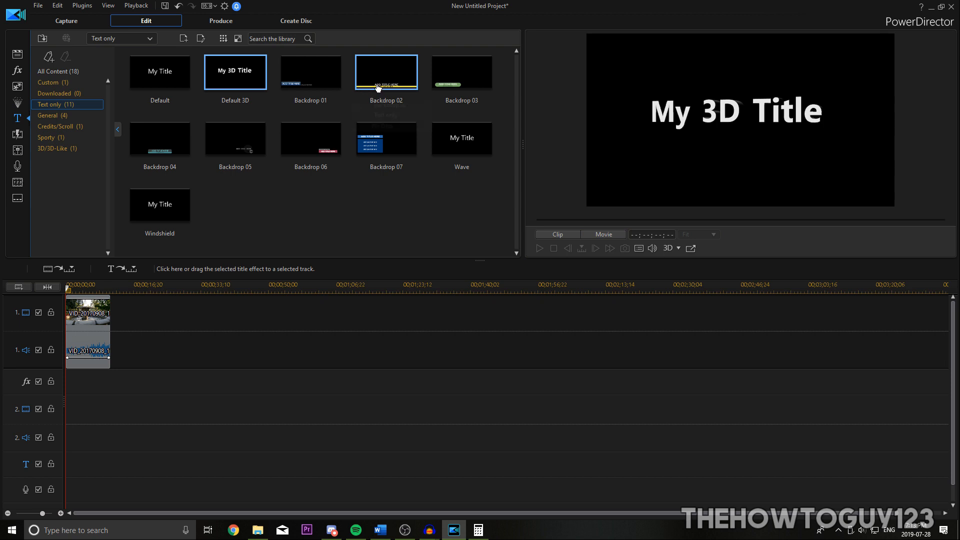
click(461, 72)
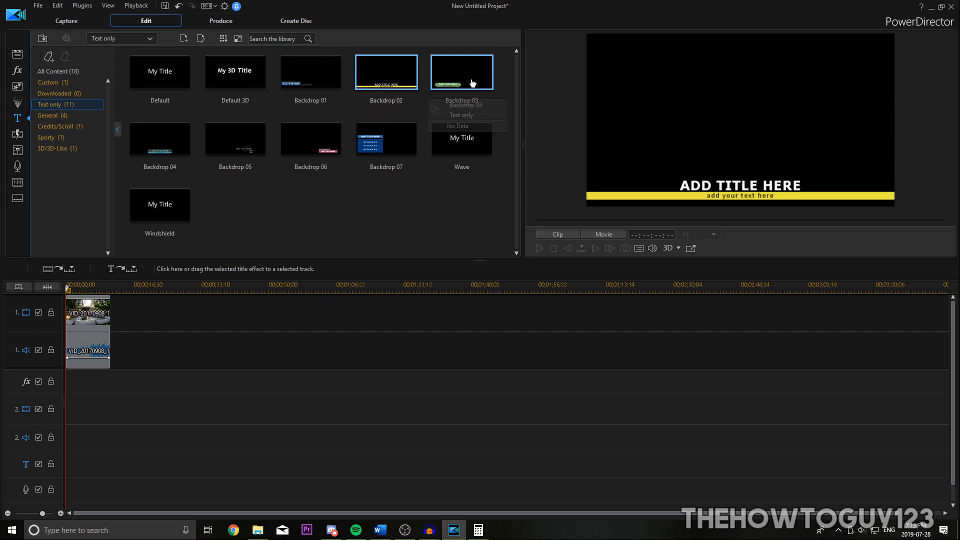
click(310, 139)
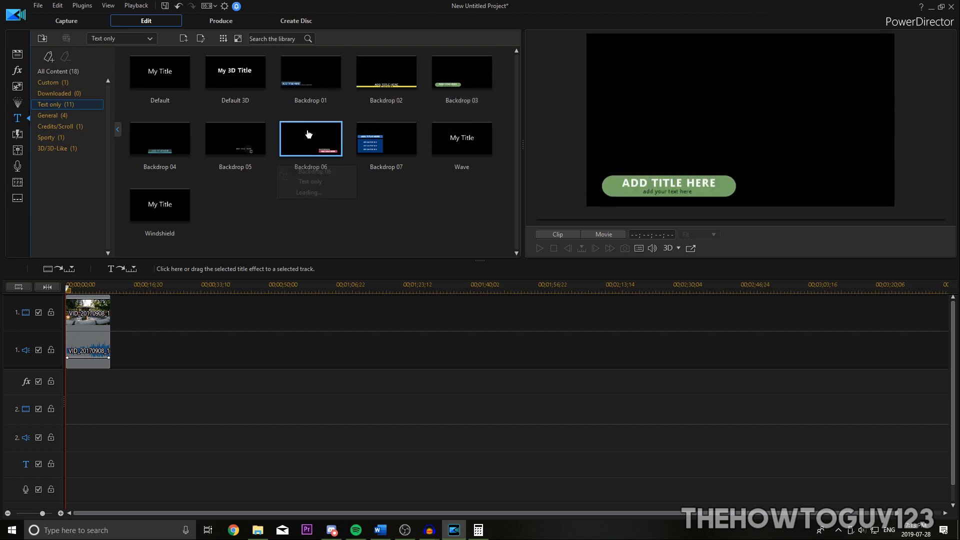
click(159, 138)
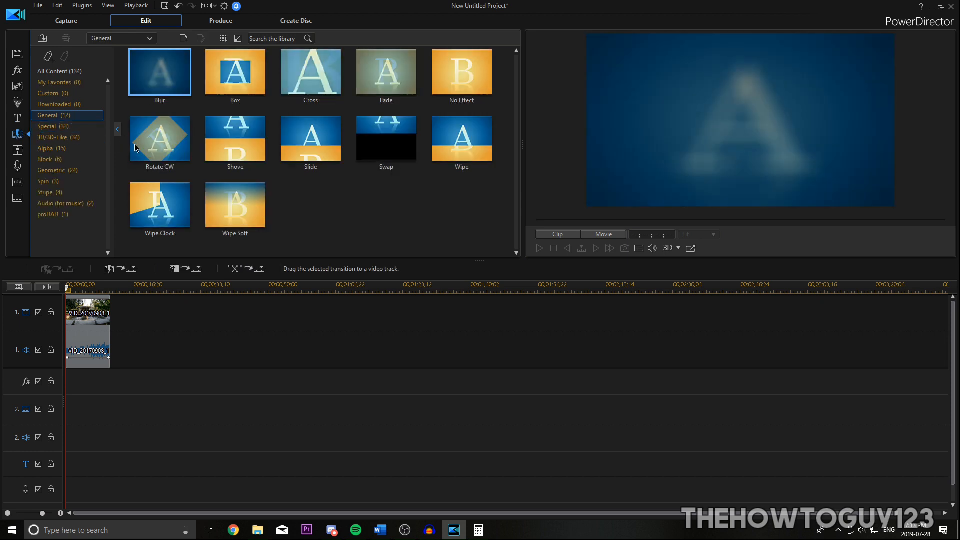
mouse_move(285, 137)
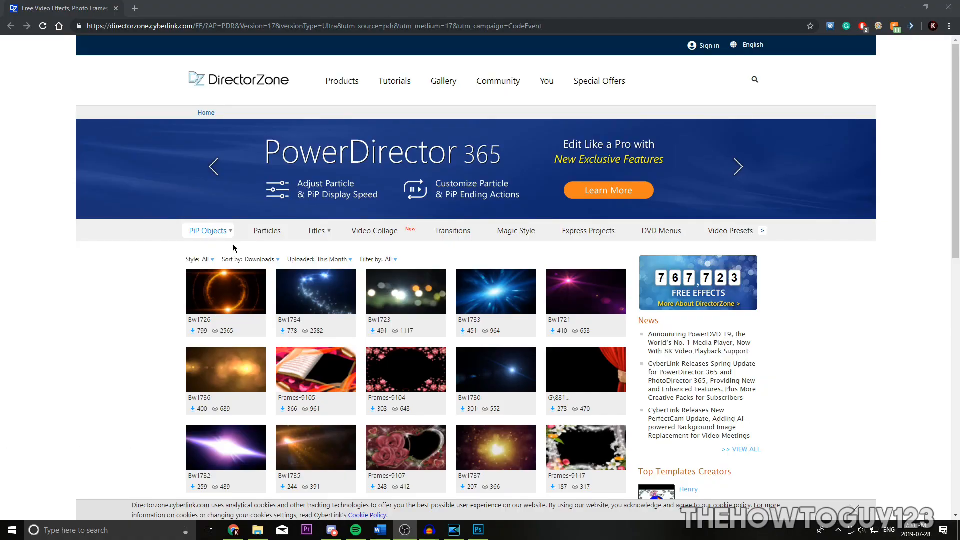
Scroll down DirectorZone's free PiP Objects page in Chrome
scroll(down, 3)
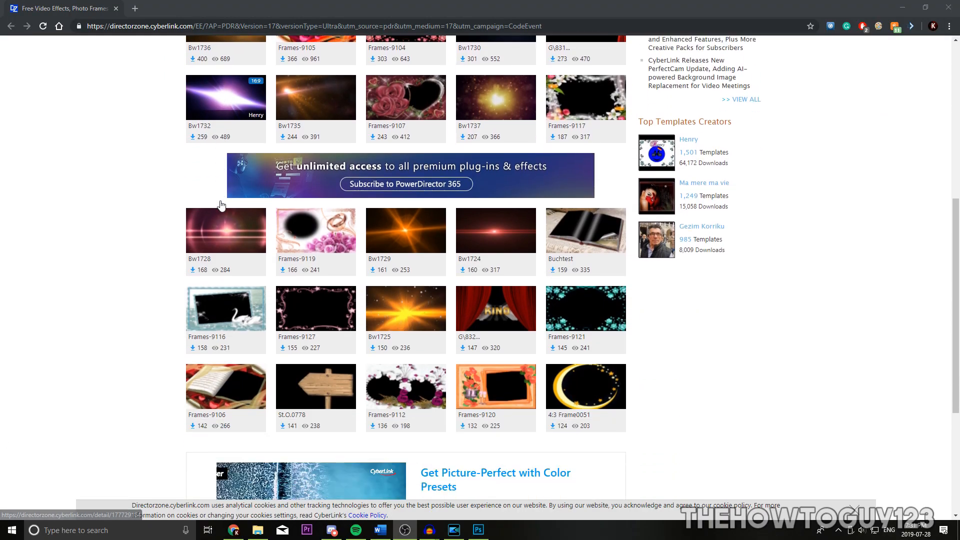
scroll(down, 3)
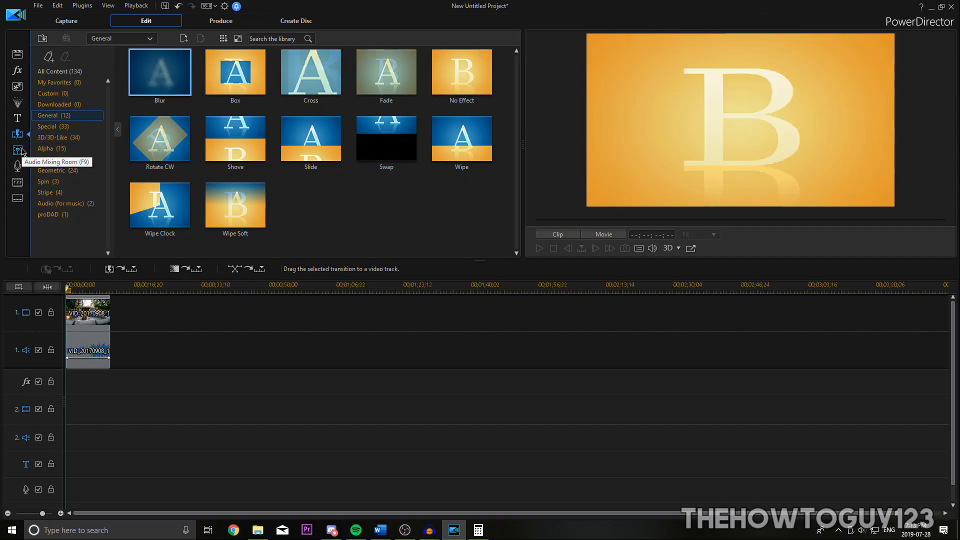
Visit the Audio Mixing and Voice-Over Recording rooms, then return to the Media Room
click(17, 151)
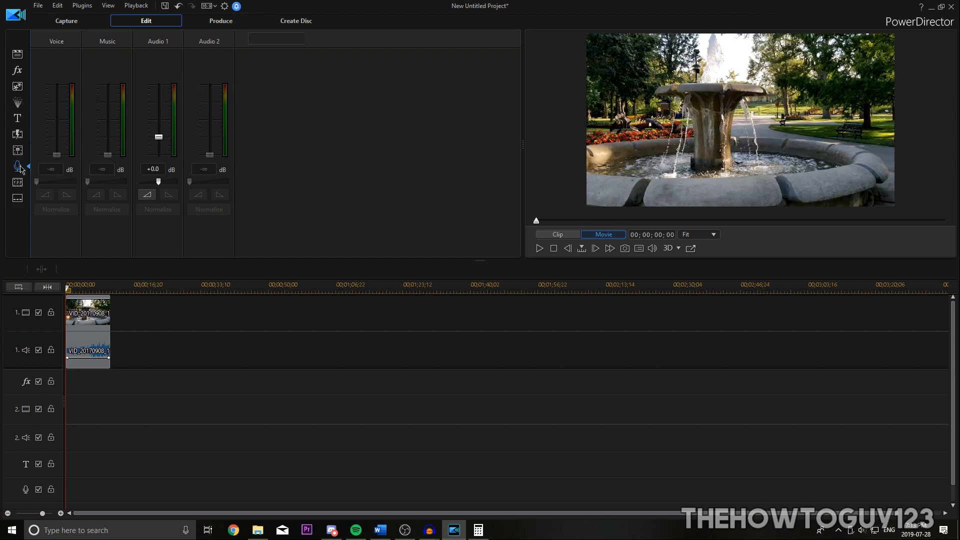
click(17, 165)
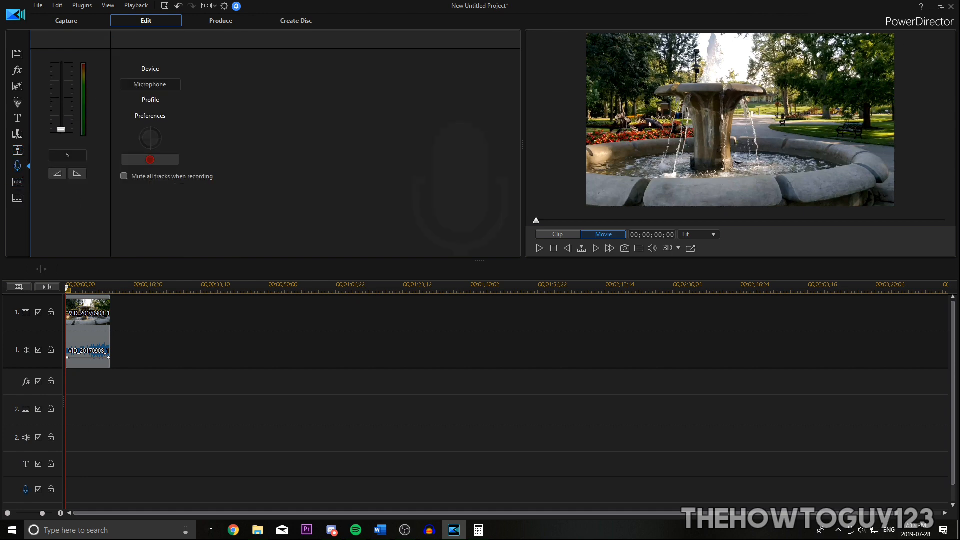
mouse_move(17, 151)
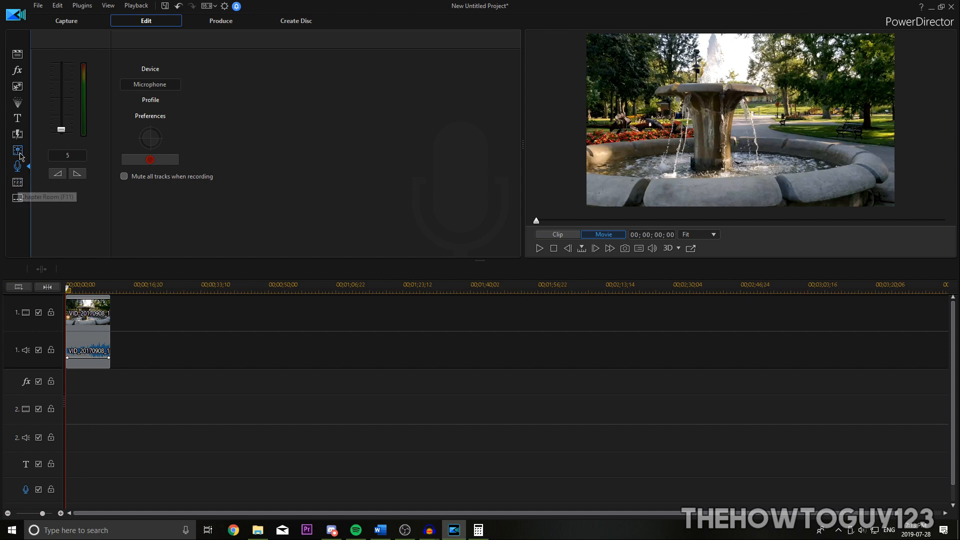
click(17, 54)
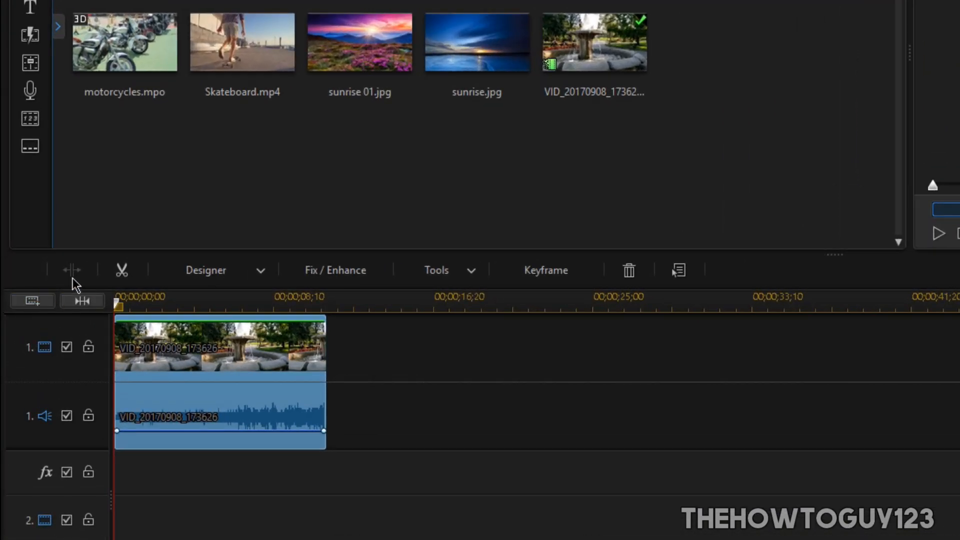
mouse_move(121, 271)
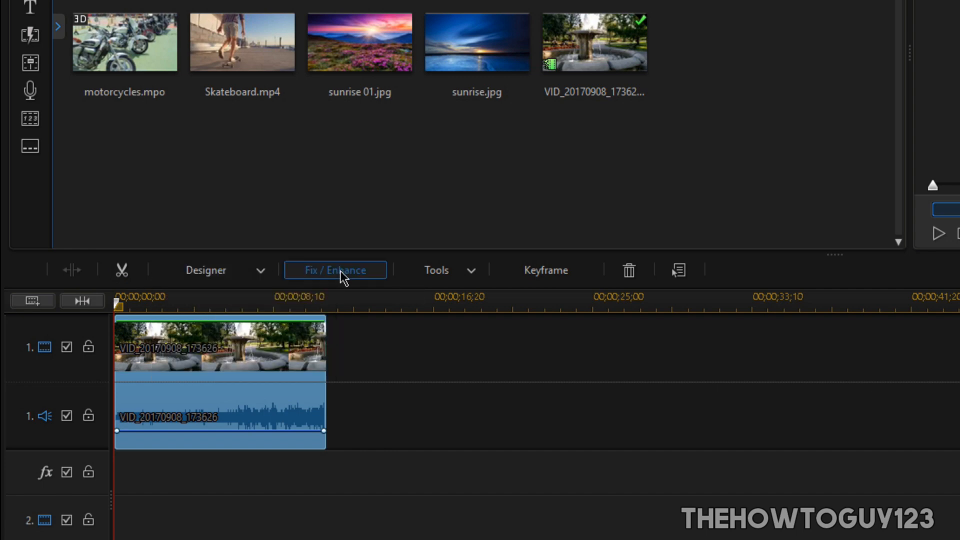
Show the Fix / Enhance panel for the selected fountain clip on the timeline
click(335, 269)
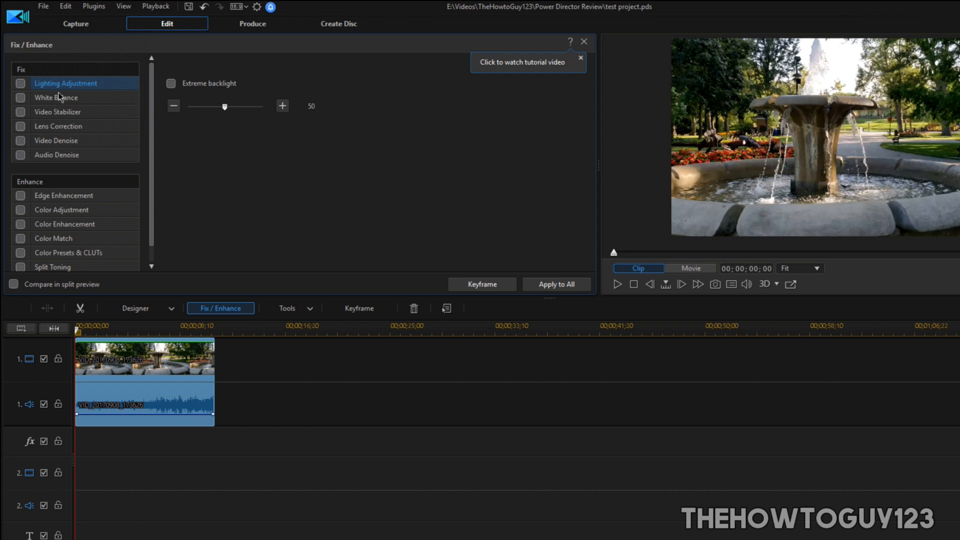
View the white balance, stabilizer, colour enhancement and HDR effect settings for the clip
click(56, 97)
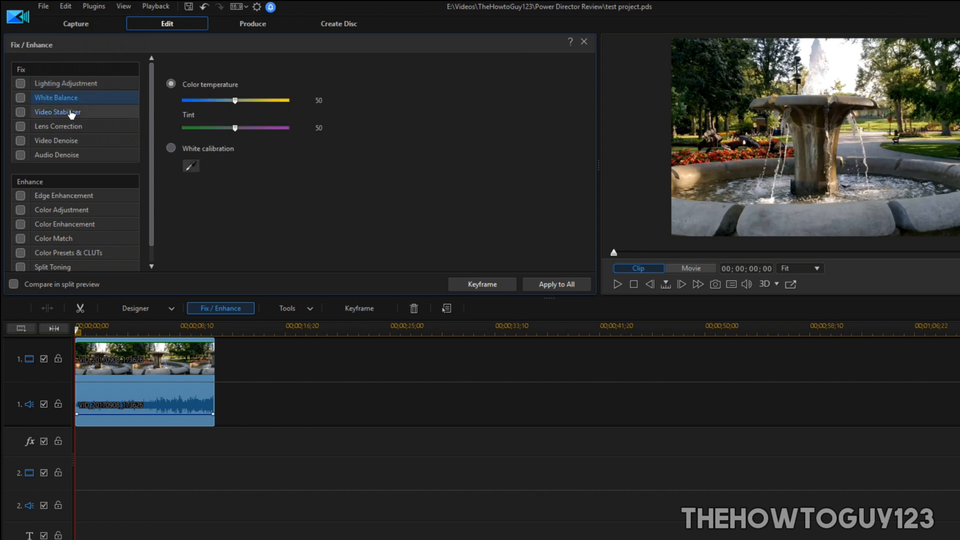
click(58, 126)
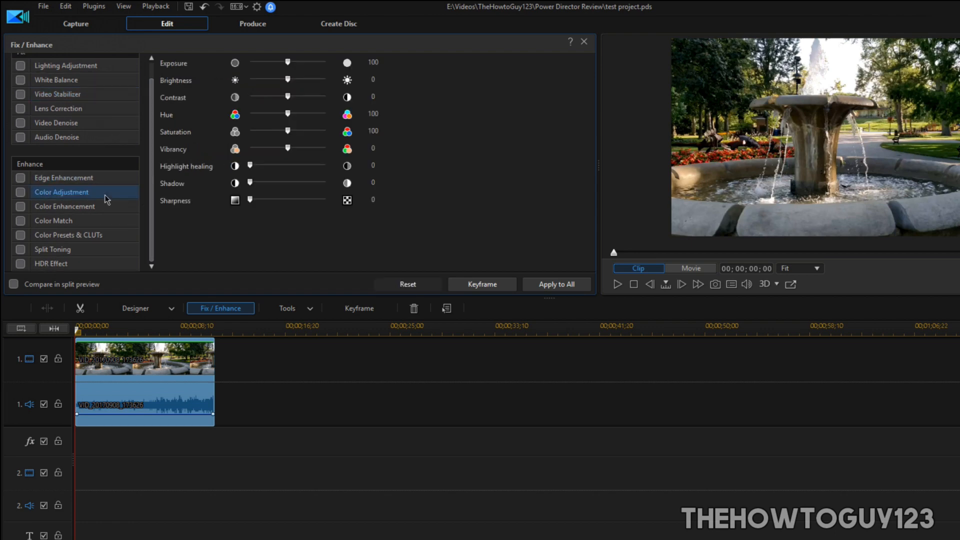
click(64, 206)
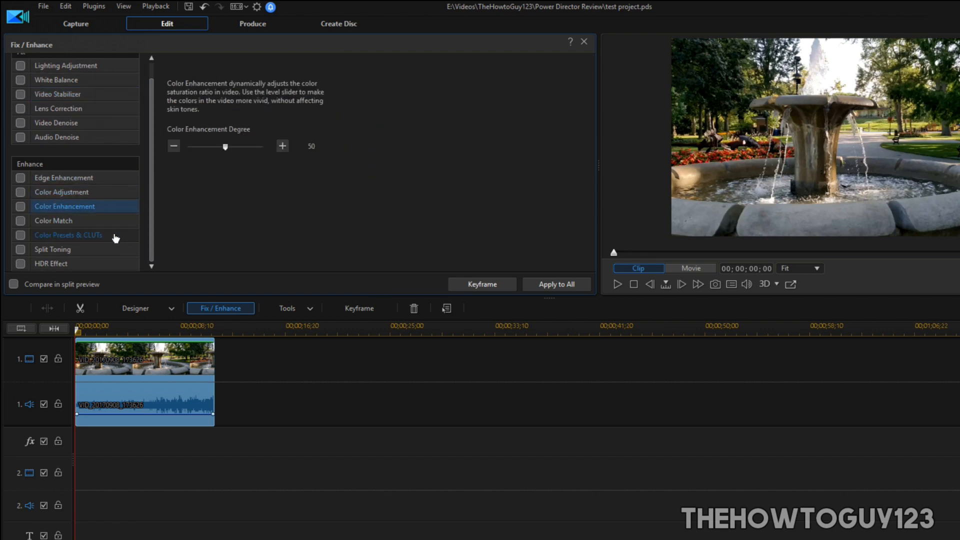
click(68, 234)
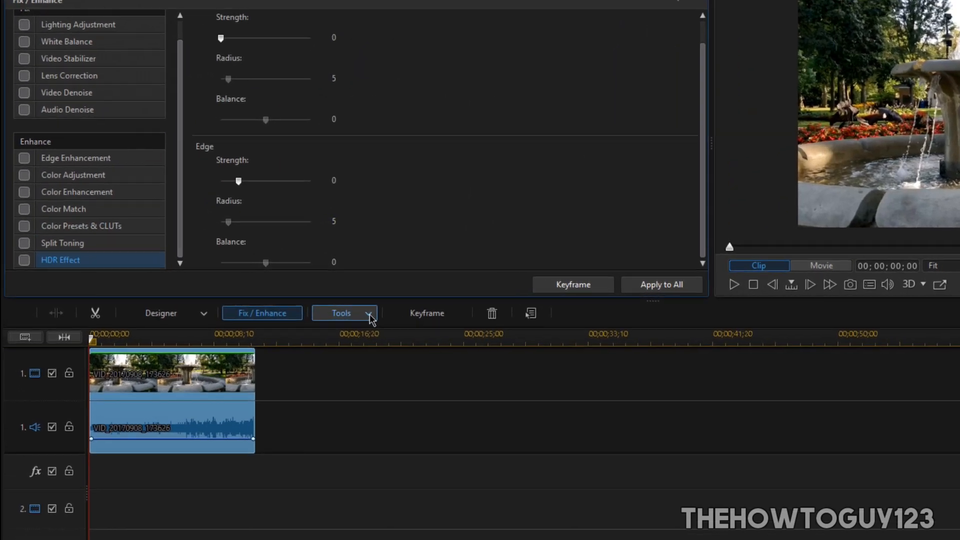
Browse the Tools list, then bring up Keyframe Settings for the fountain clip
click(340, 313)
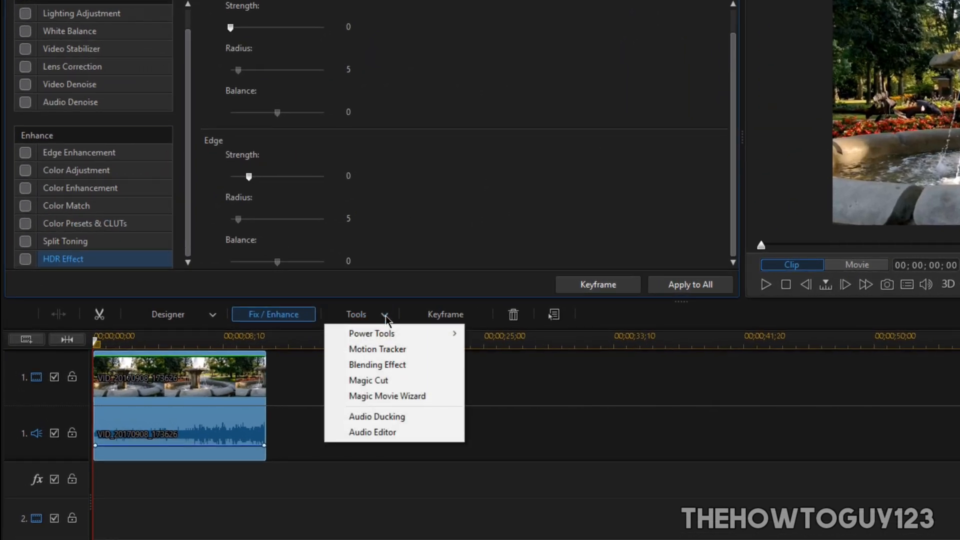
mouse_move(377, 349)
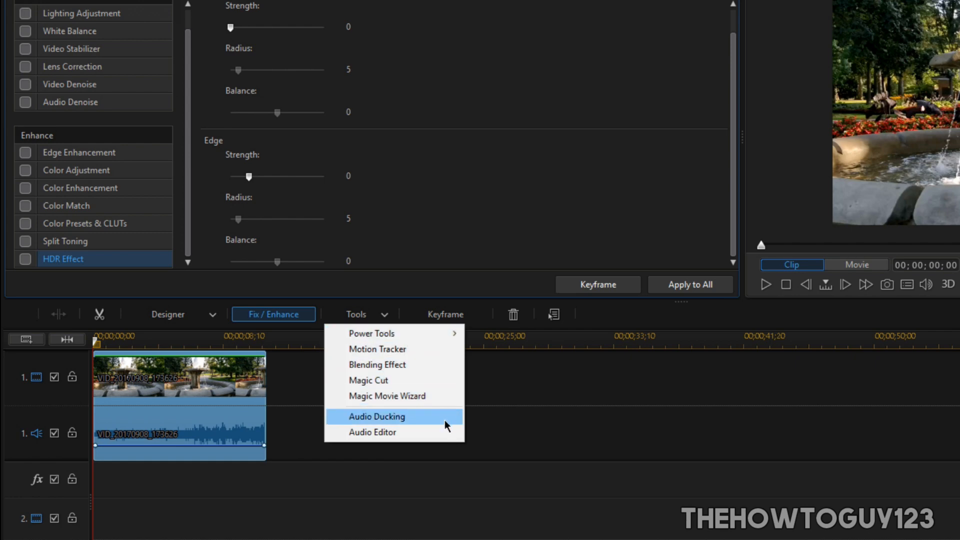
click(372, 432)
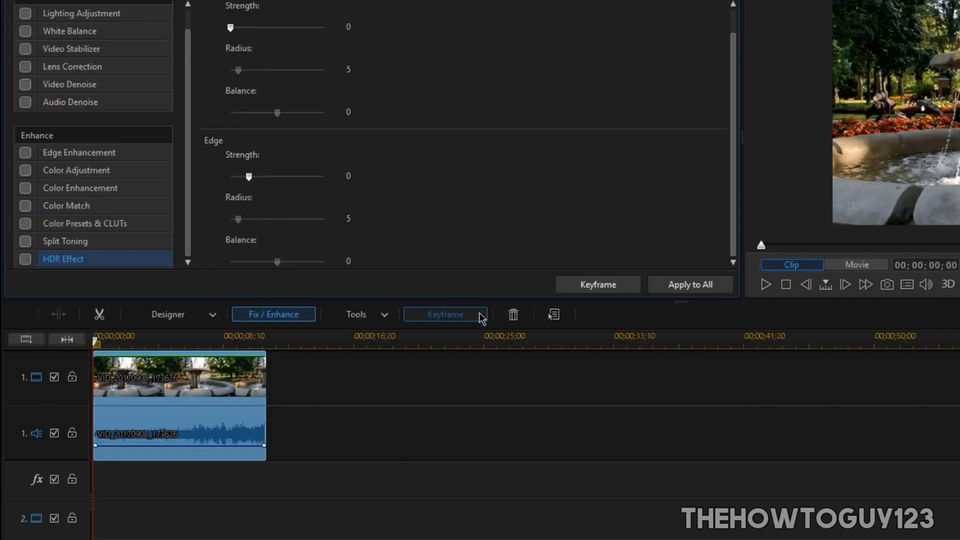
click(445, 314)
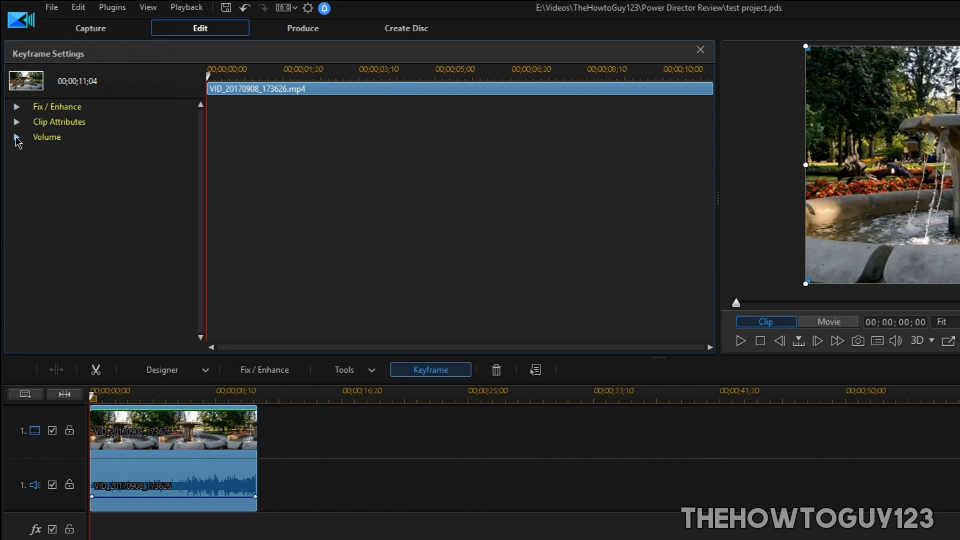
Expand and scroll through the Clip Attributes and Fix / Enhance keyframe properties
click(17, 137)
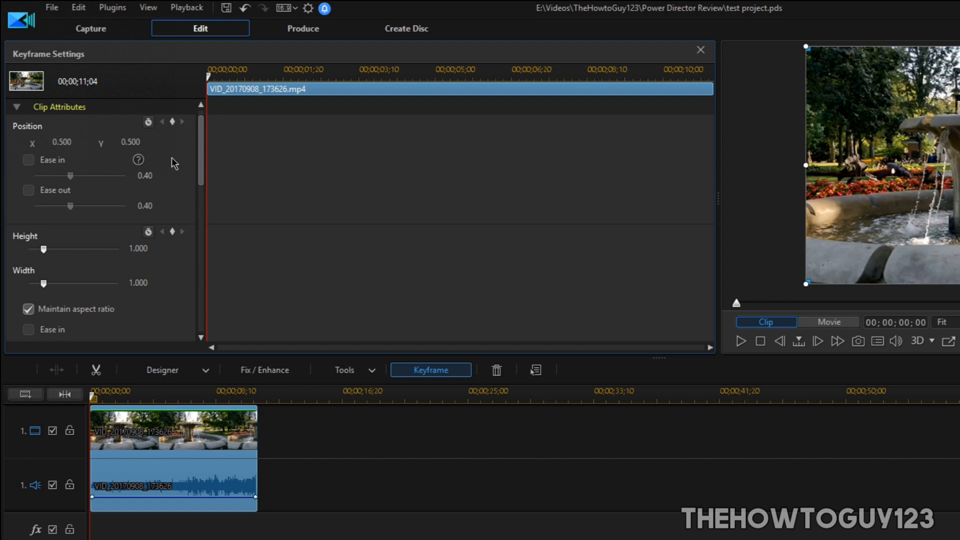
scroll(down, 3)
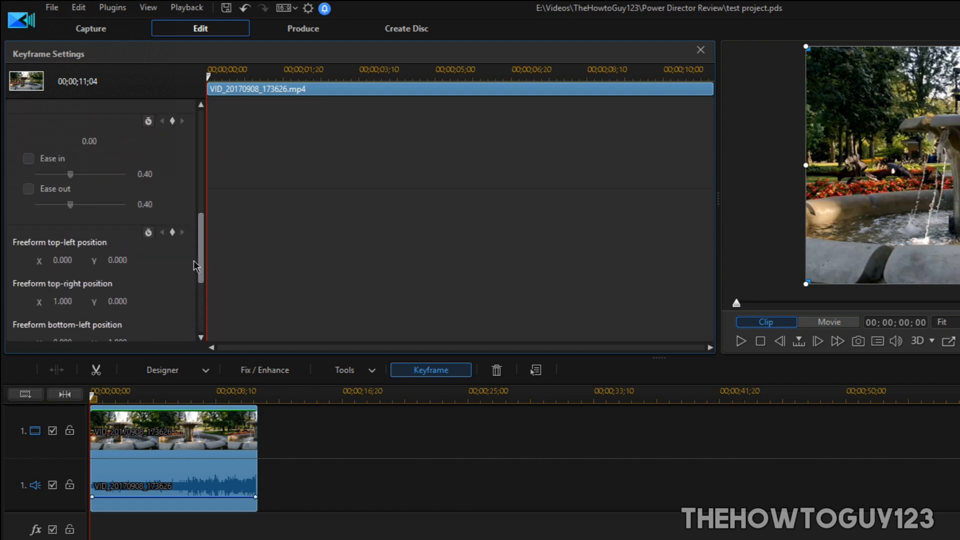
click(264, 369)
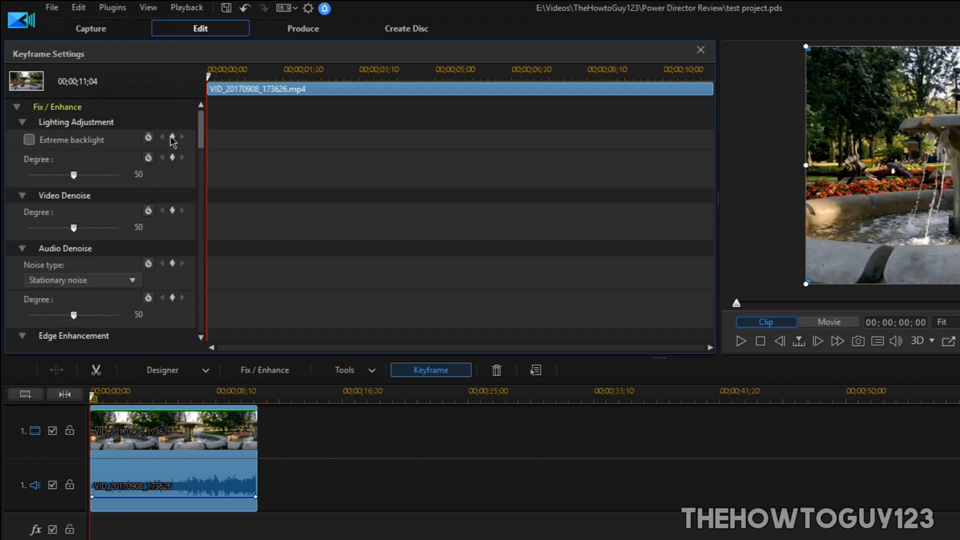
scroll(down, 3)
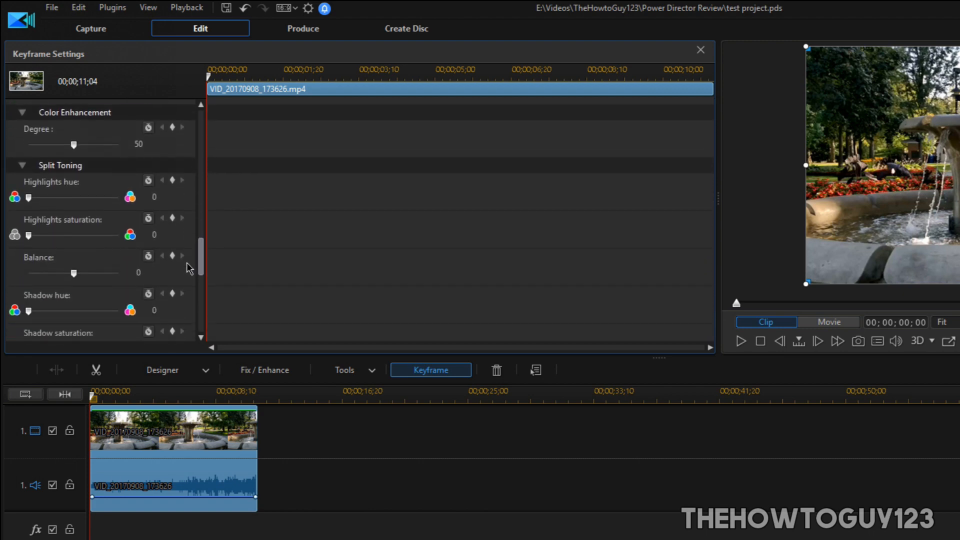
scroll(down, 3)
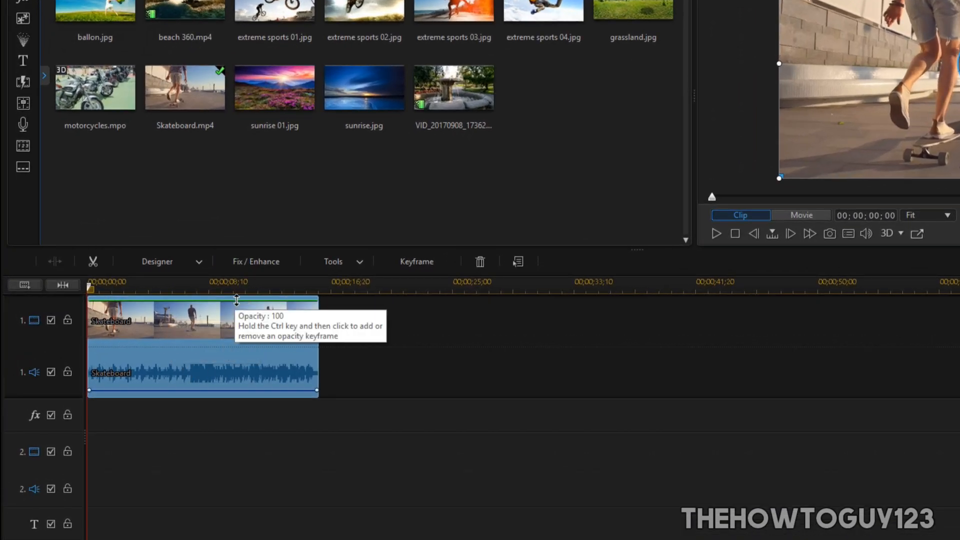
Start Motion Tracker on the Skateboard clip and fit the tracking box around the skateboard
click(333, 261)
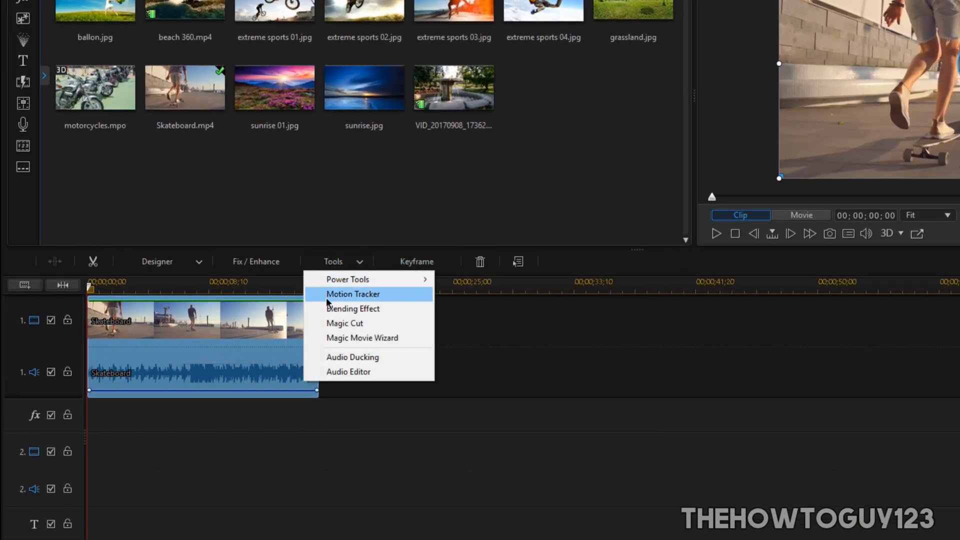
click(353, 294)
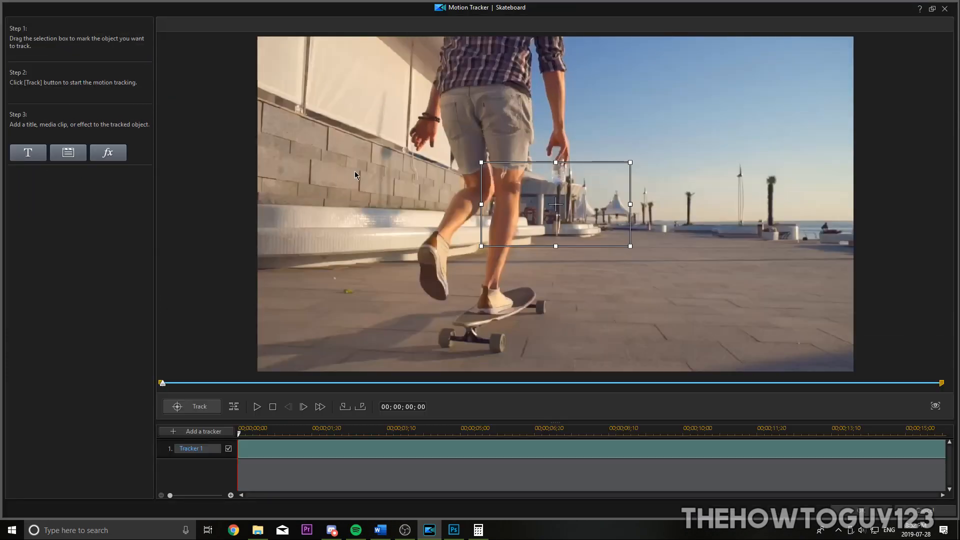
mouse_move(585, 170)
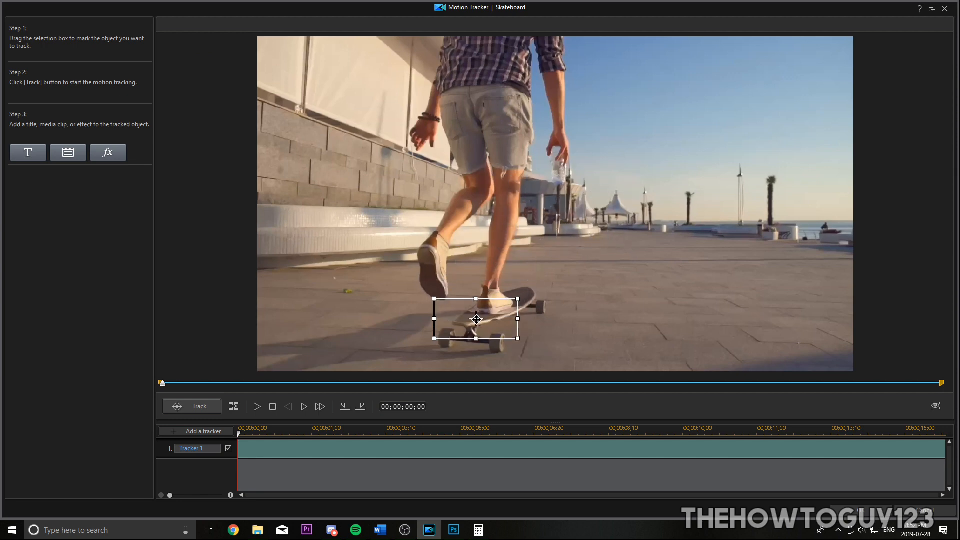
drag(476, 319, 472, 331)
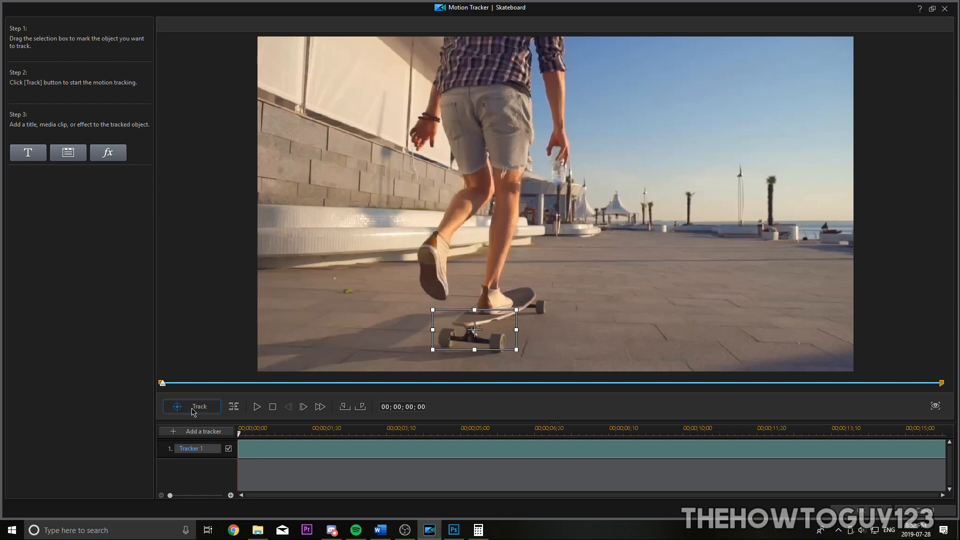
Track the skateboard, stopping where the box loses the board and advancing one frame
click(191, 407)
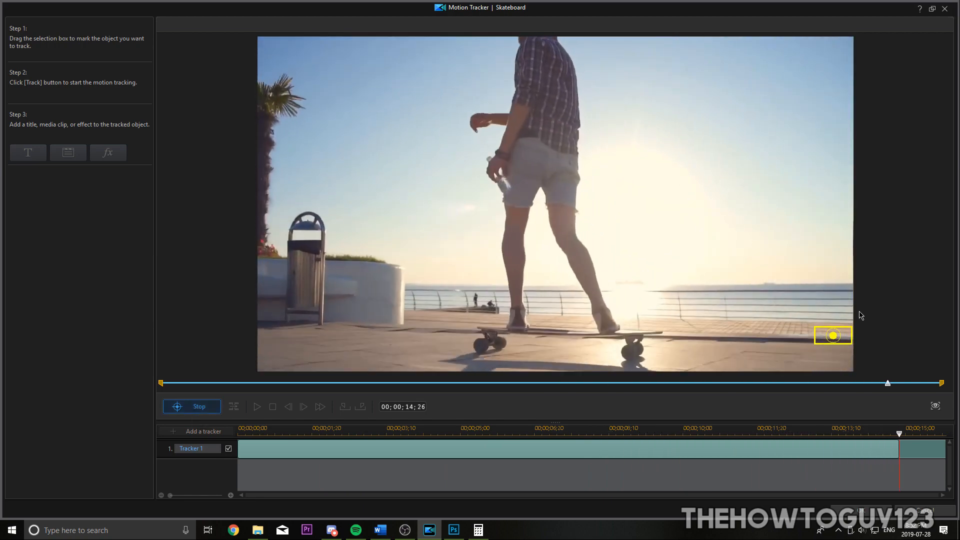
click(191, 406)
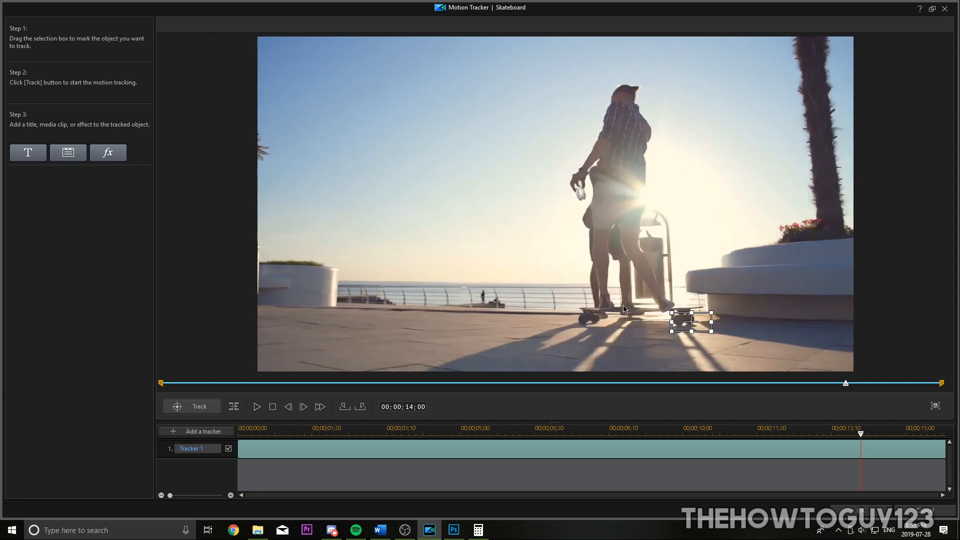
mouse_move(772, 408)
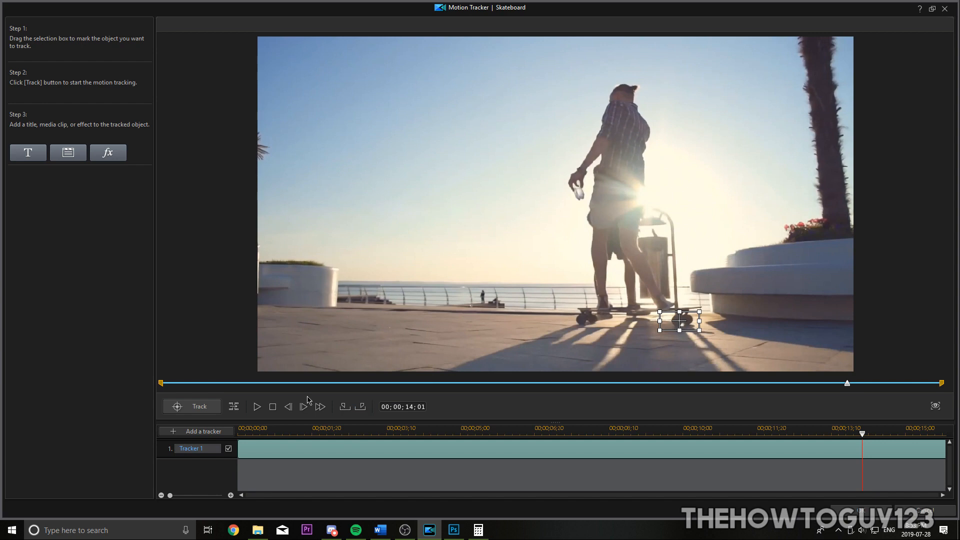
mouse_move(234, 407)
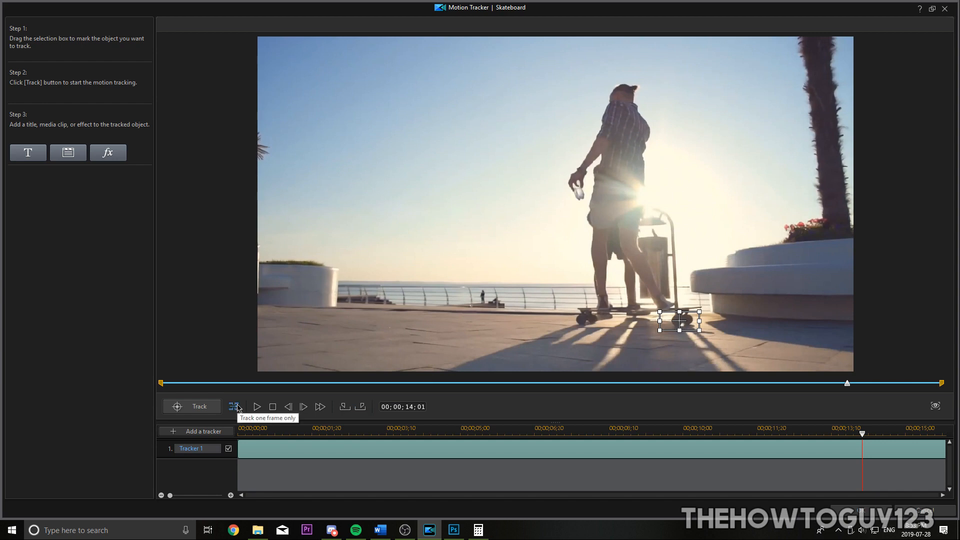
click(234, 406)
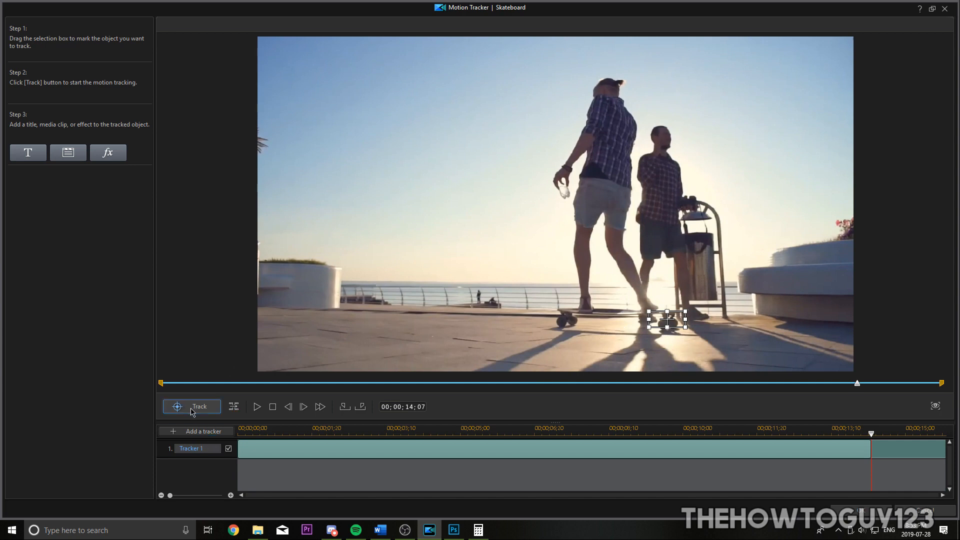
Resume tracking, back up to before the drift and restart tracking from the corrected point
click(192, 406)
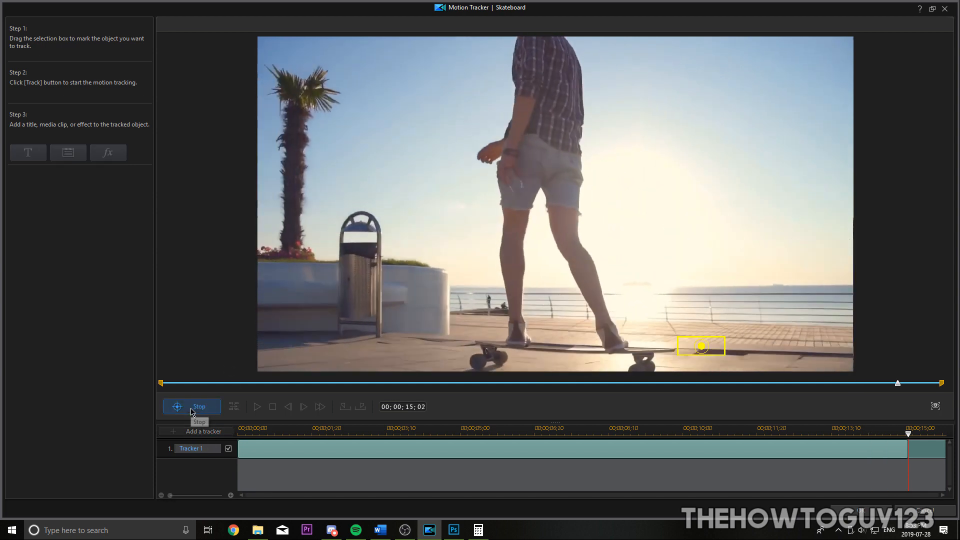
click(191, 406)
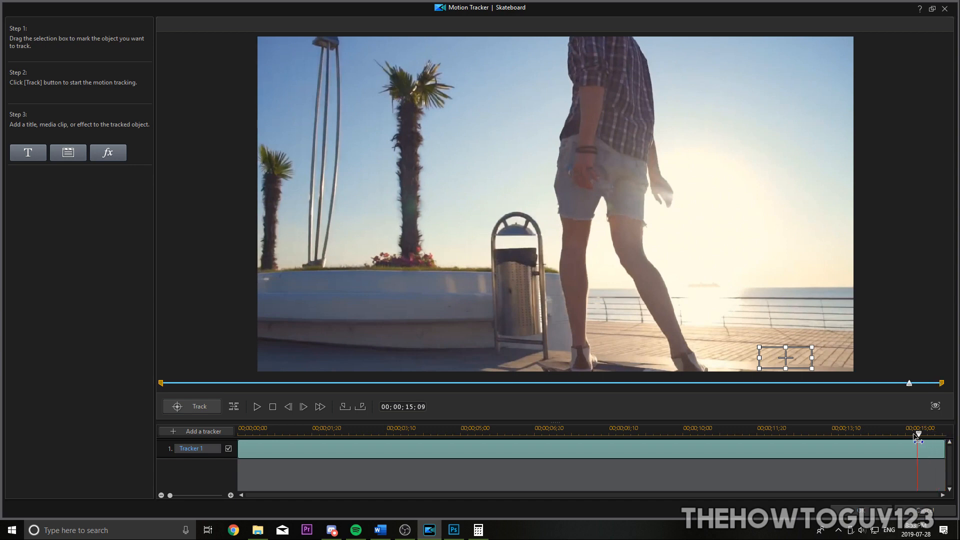
drag(918, 437, 876, 437)
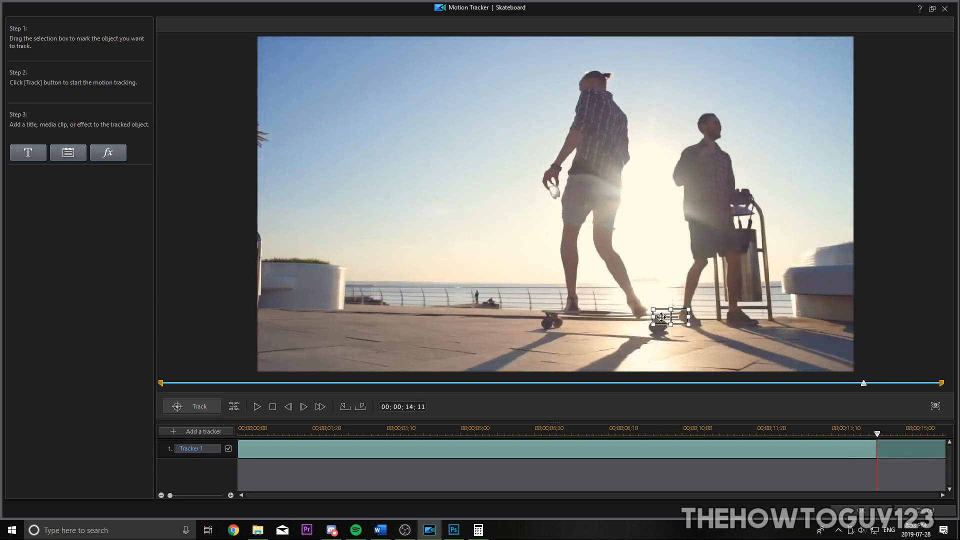
click(191, 406)
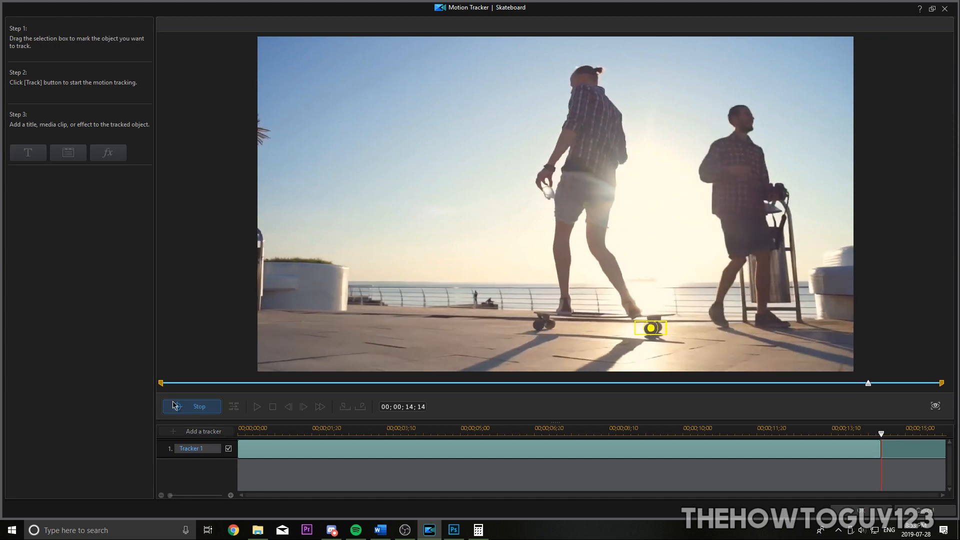
click(191, 406)
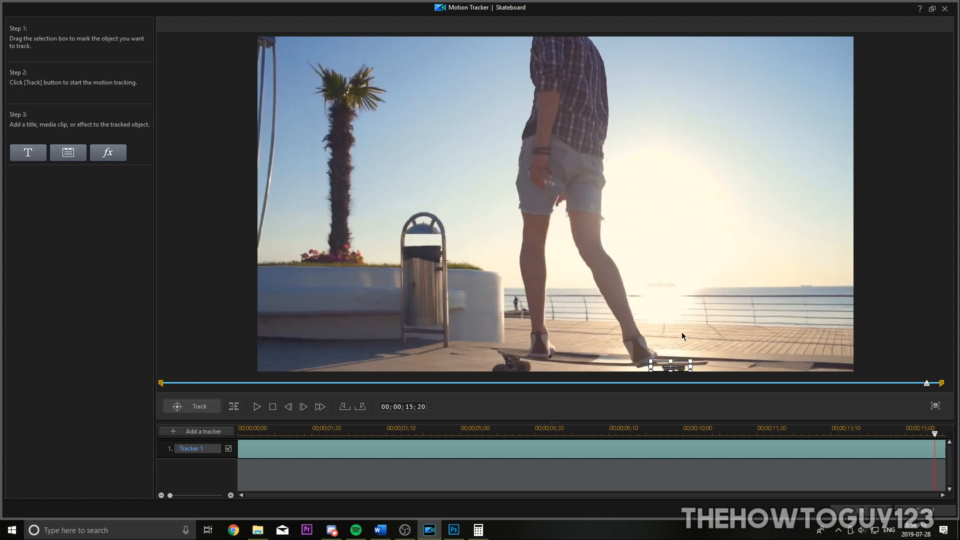
mouse_move(109, 141)
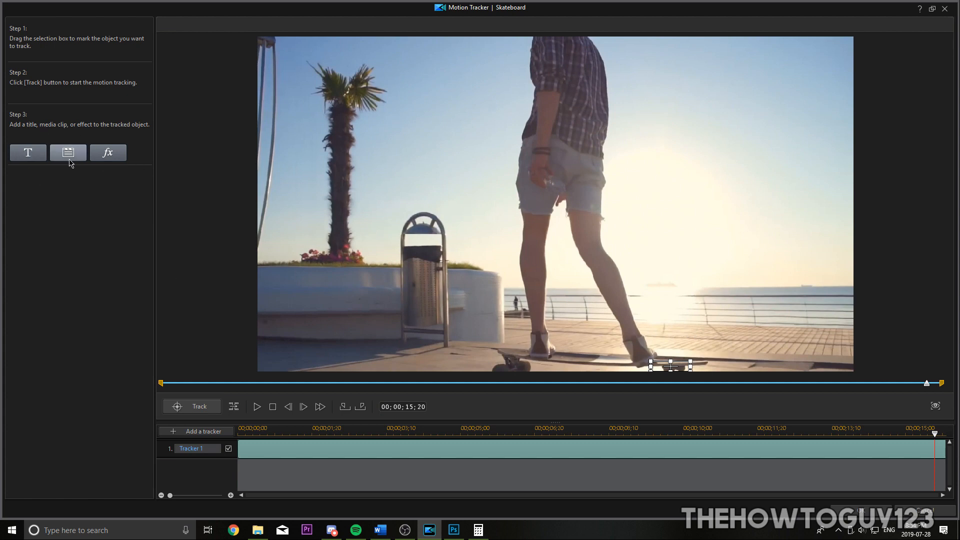
mouse_move(693, 361)
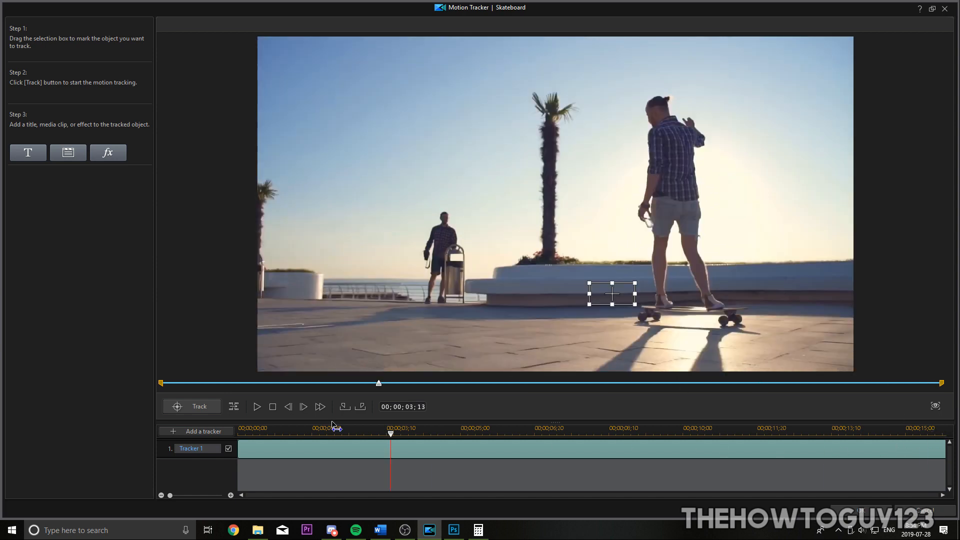
Choose a text title as the effect to attach to the tracked skateboard
click(29, 152)
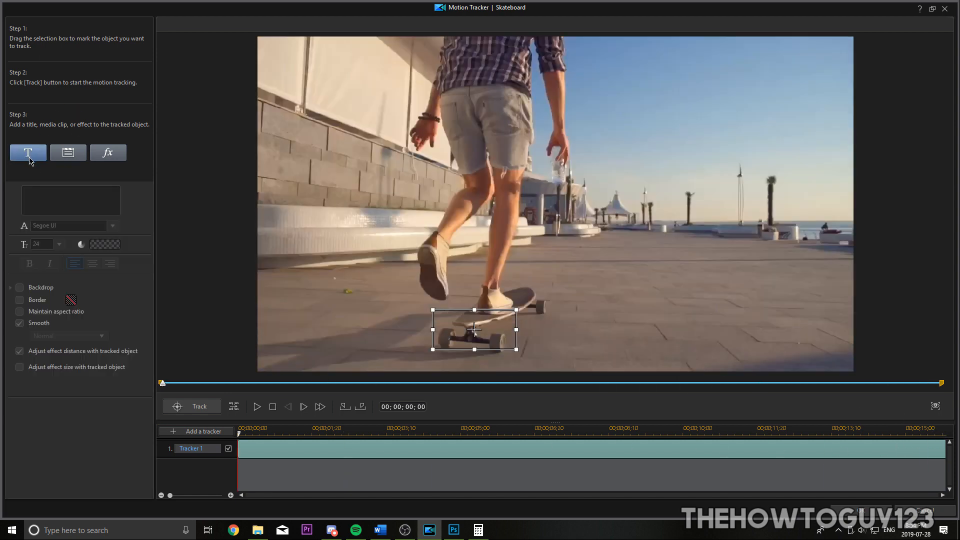
Enter the title 'Motion Tracking Is Cool', place it above the skateboard and make it scale with the tracked object
click(70, 201)
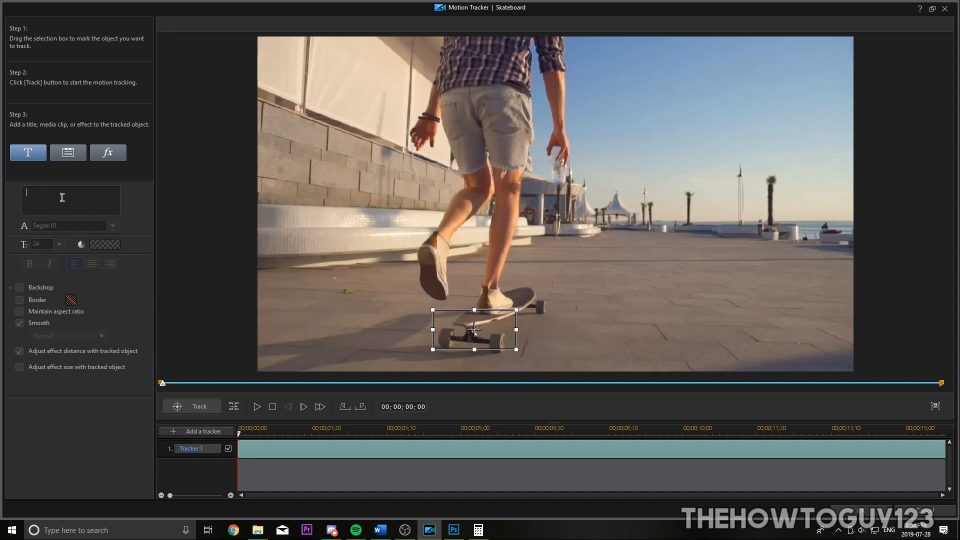
text(Motion Tracking Is Cool)
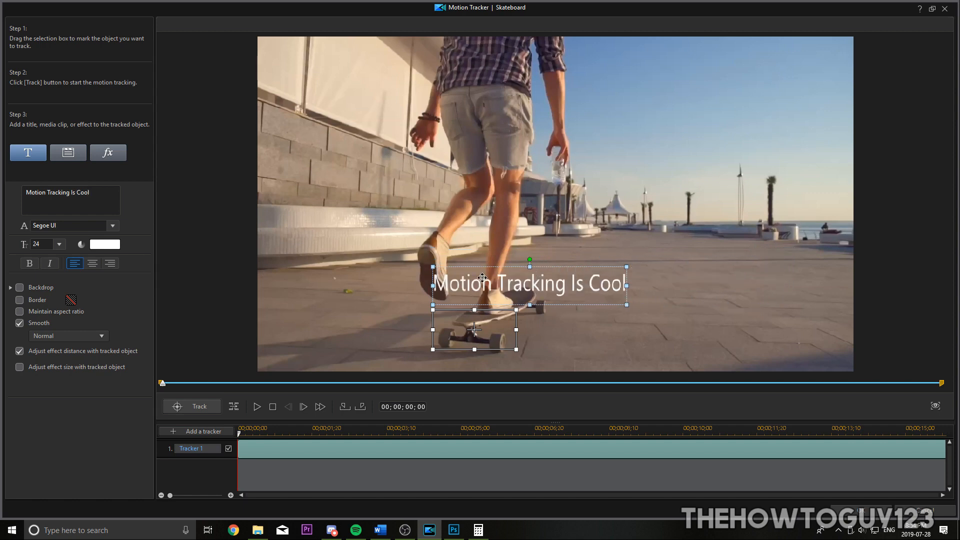
drag(530, 283, 478, 285)
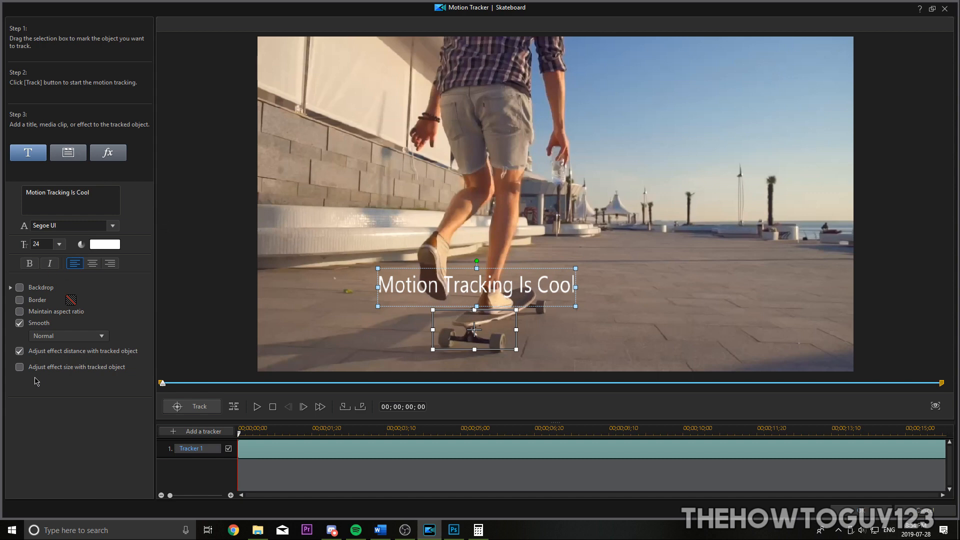
mouse_move(105, 378)
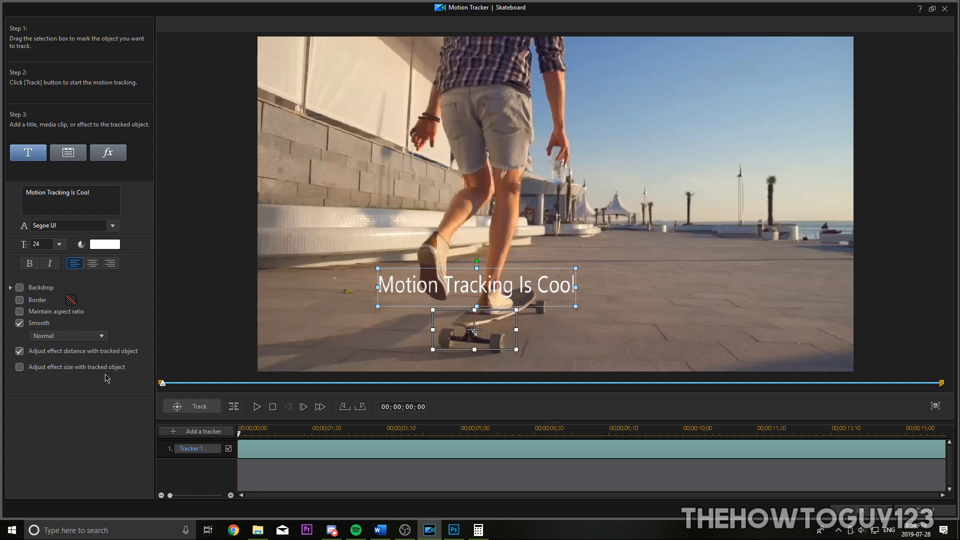
click(20, 367)
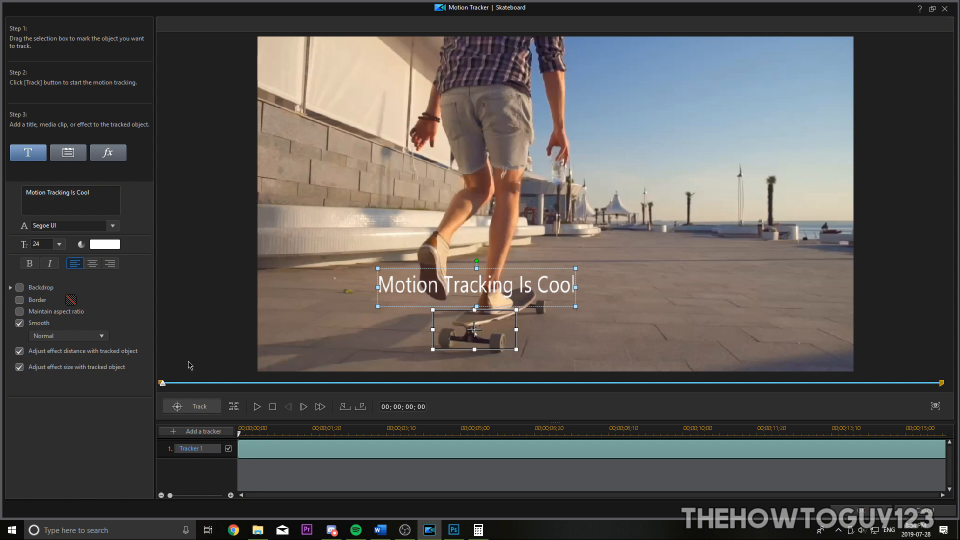
mouse_move(657, 287)
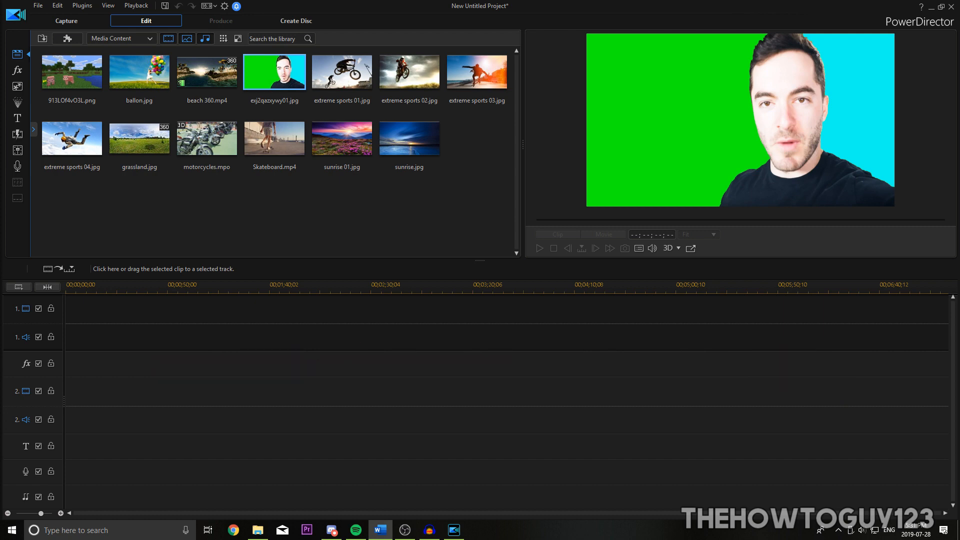
mouse_move(361, 476)
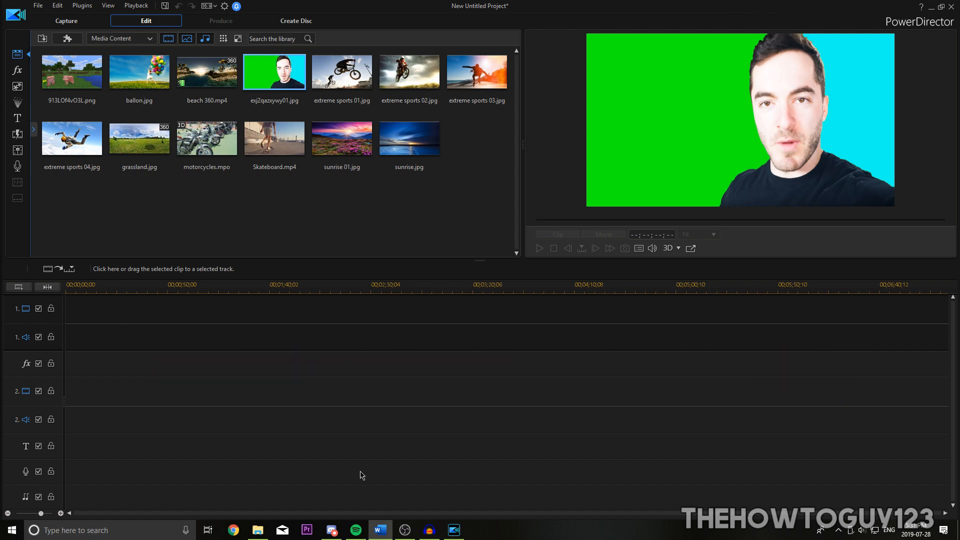
mouse_move(672, 70)
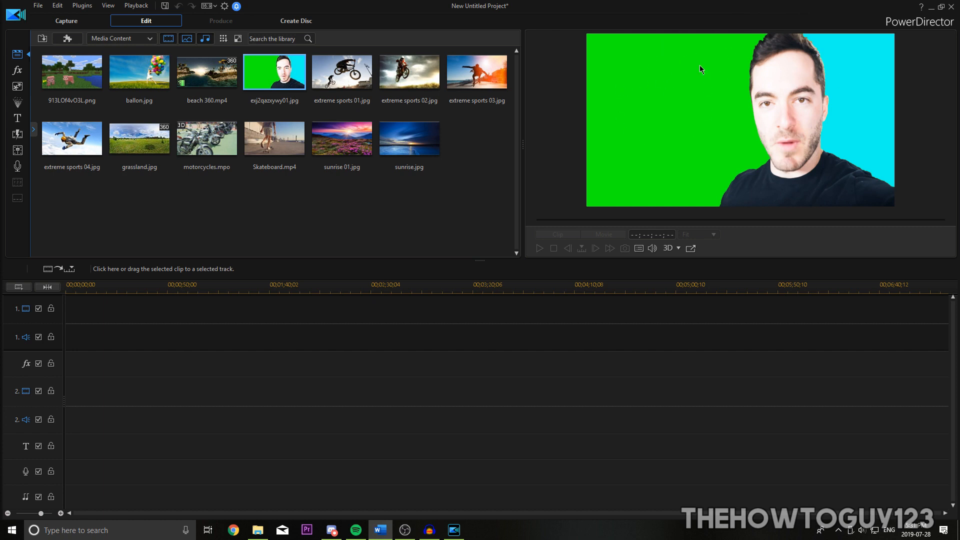
mouse_move(816, 200)
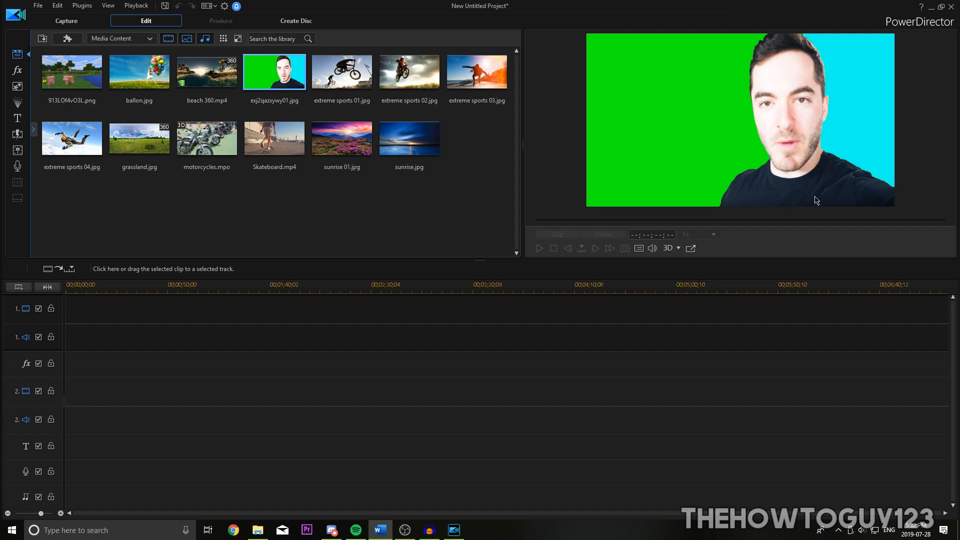
mouse_move(774, 48)
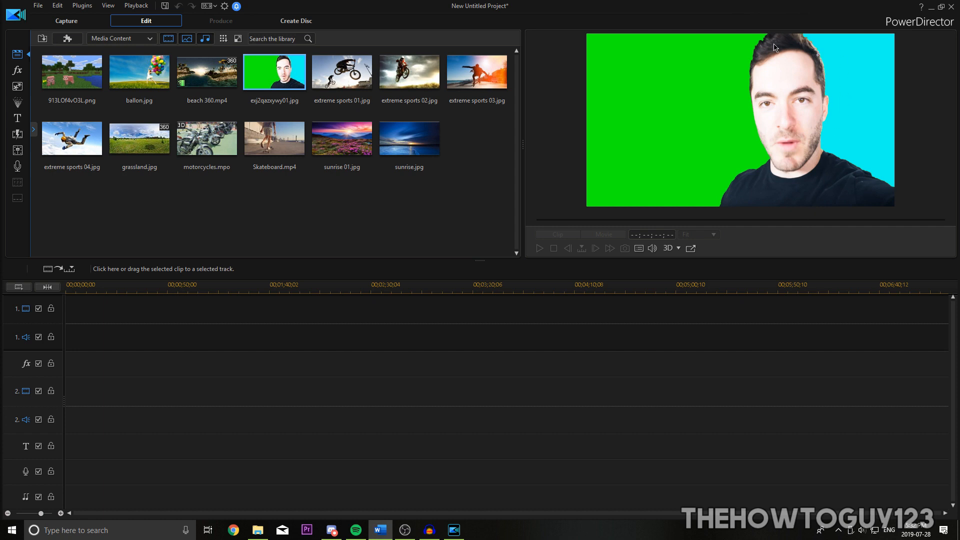
mouse_move(807, 106)
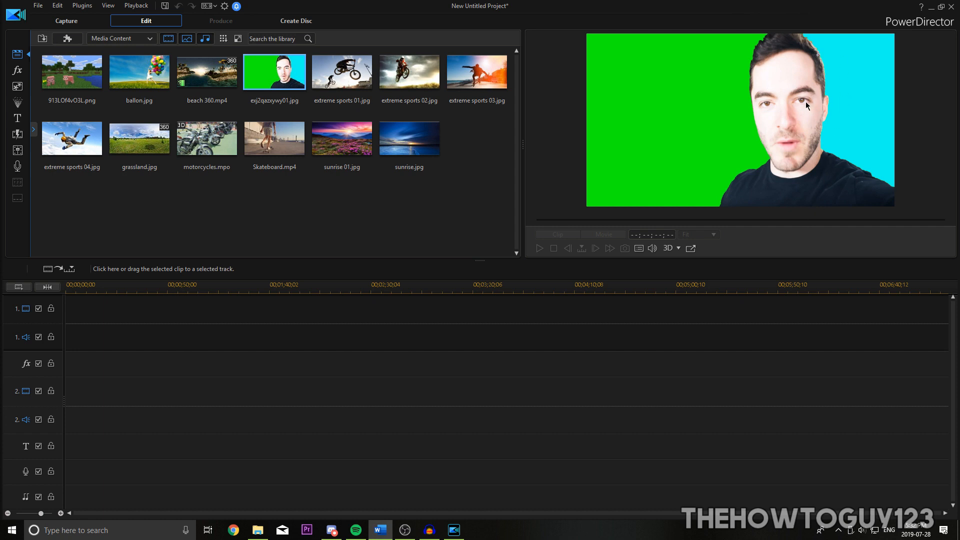
mouse_move(650, 58)
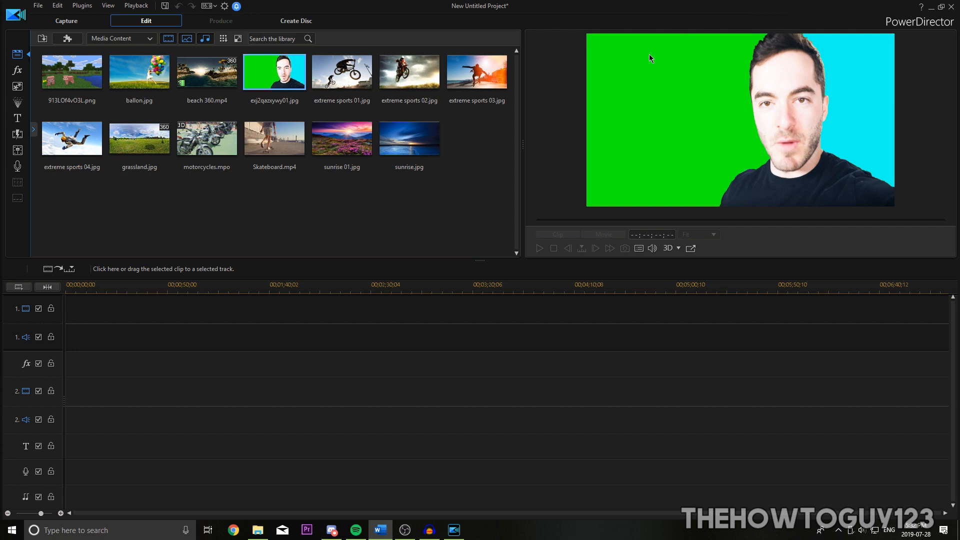
mouse_move(831, 46)
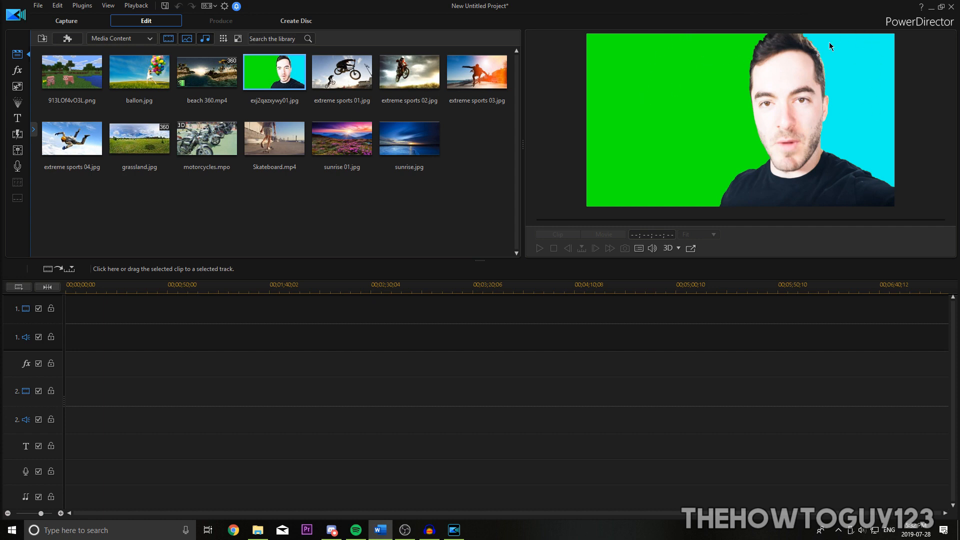
mouse_move(721, 47)
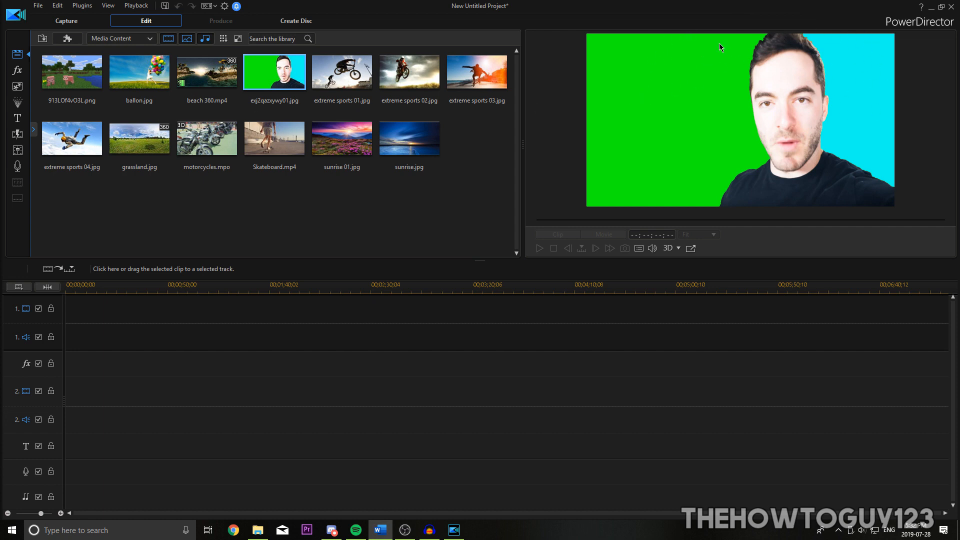
mouse_move(706, 67)
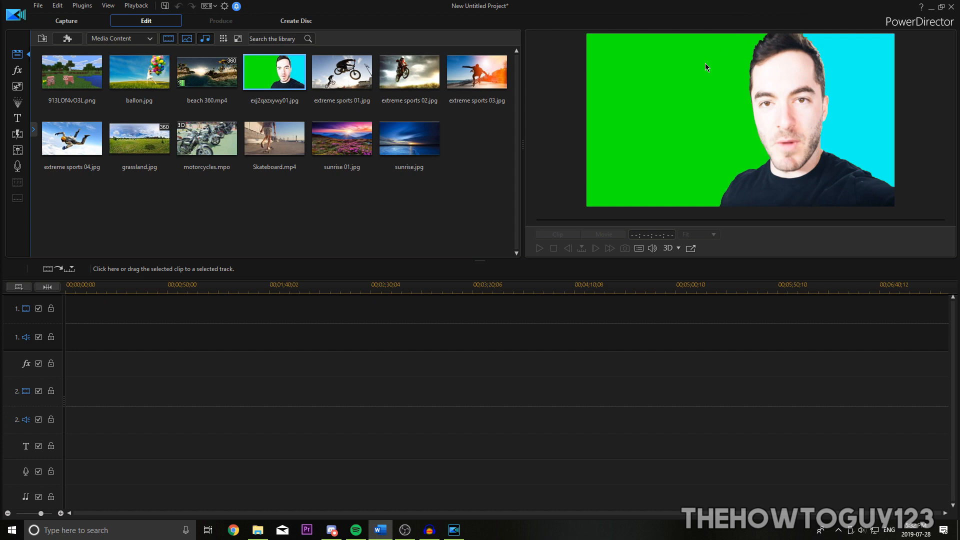
mouse_move(860, 99)
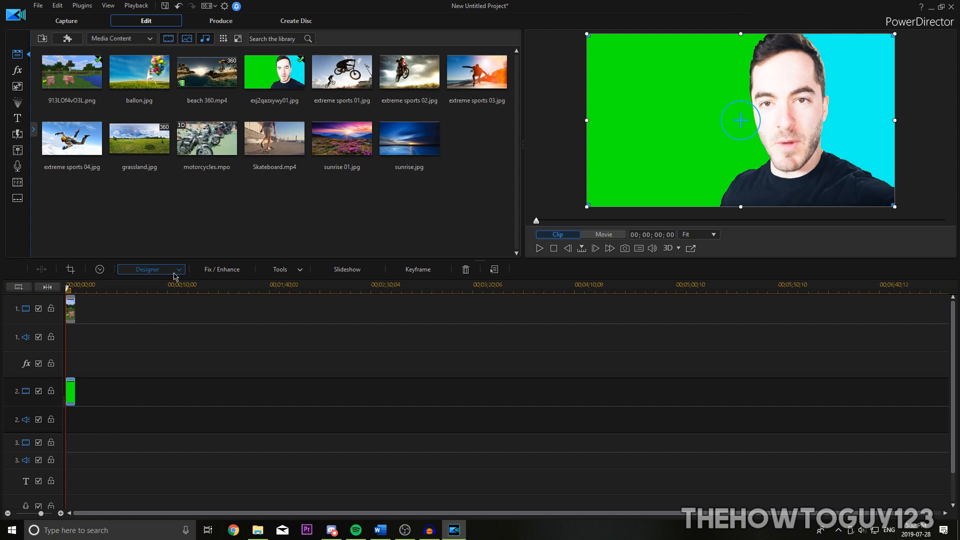
In PiP Designer, enable Chroma Key on the green-screen overlay and add a second key colour
click(147, 269)
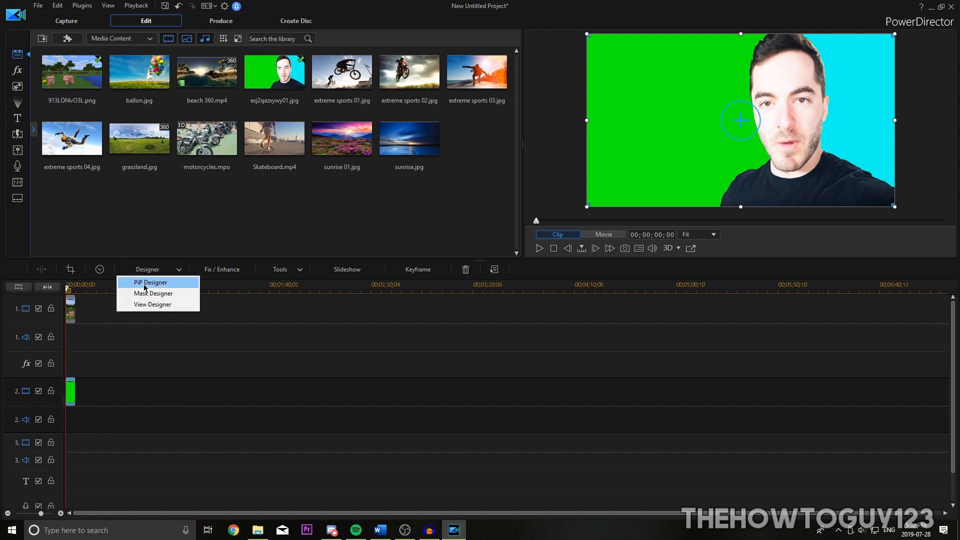
mouse_move(154, 286)
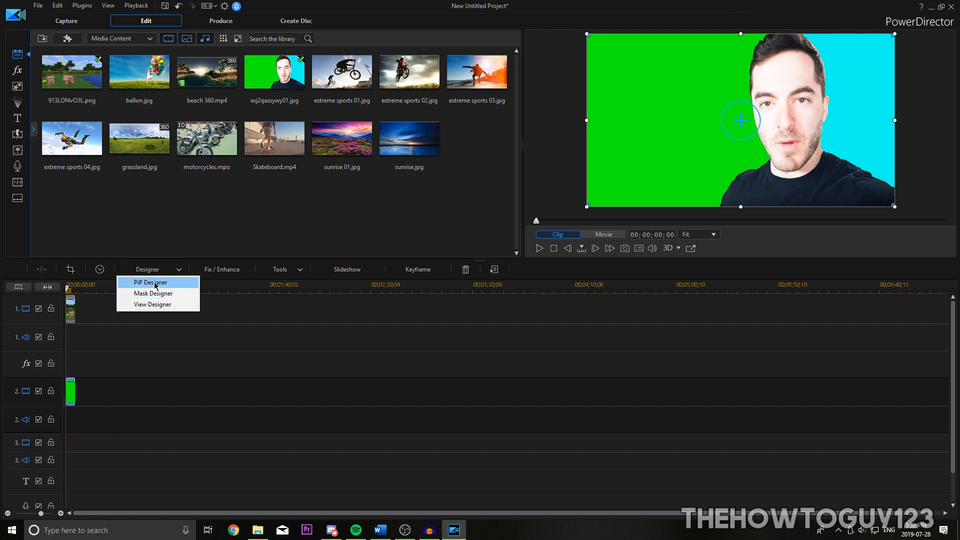
click(149, 282)
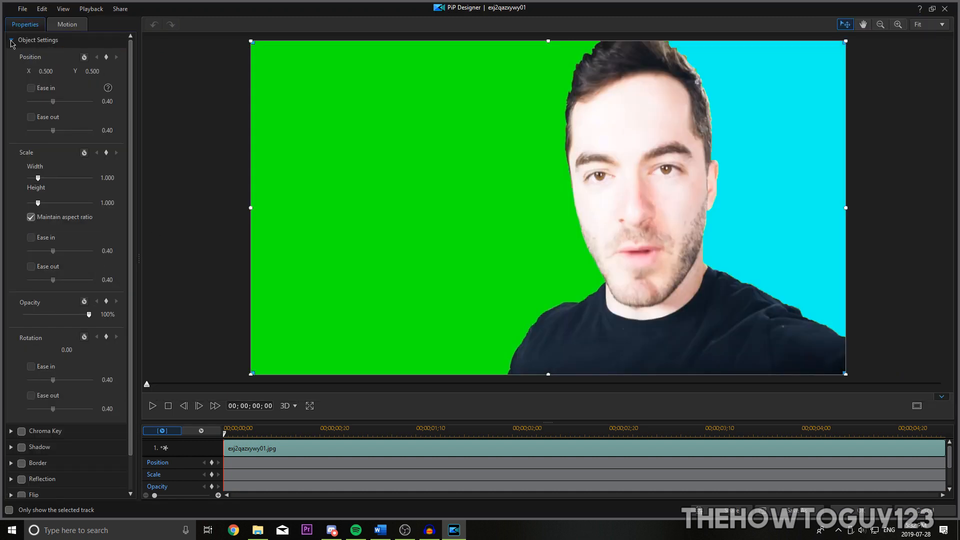
click(11, 40)
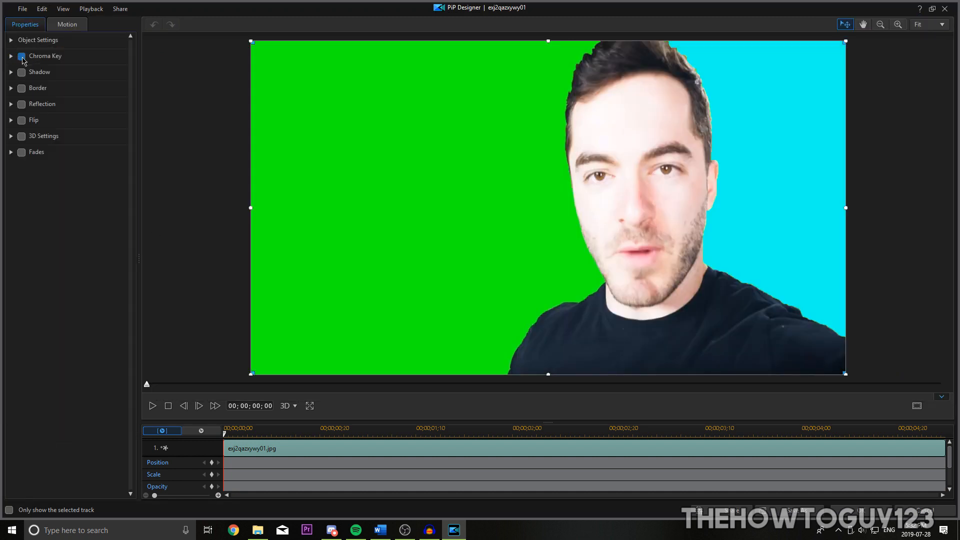
click(21, 56)
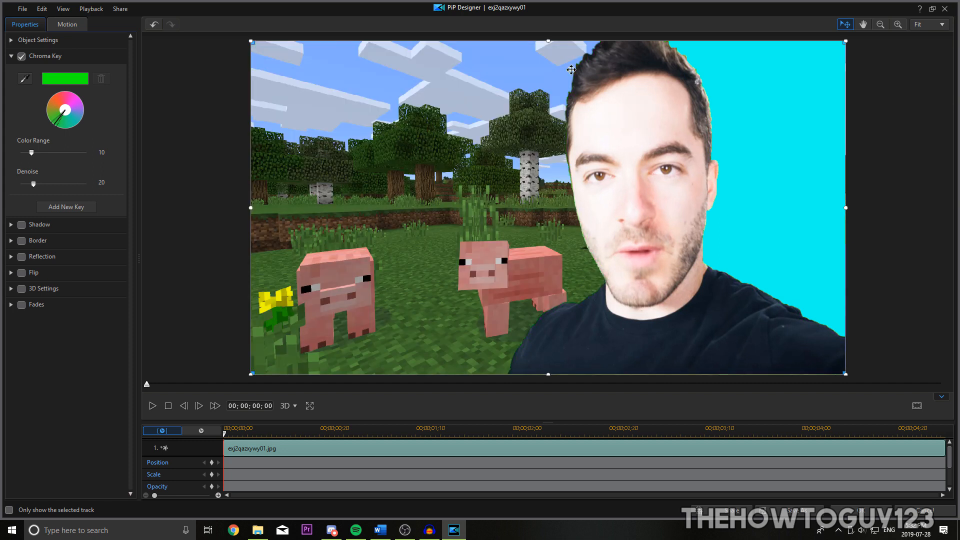
mouse_move(468, 182)
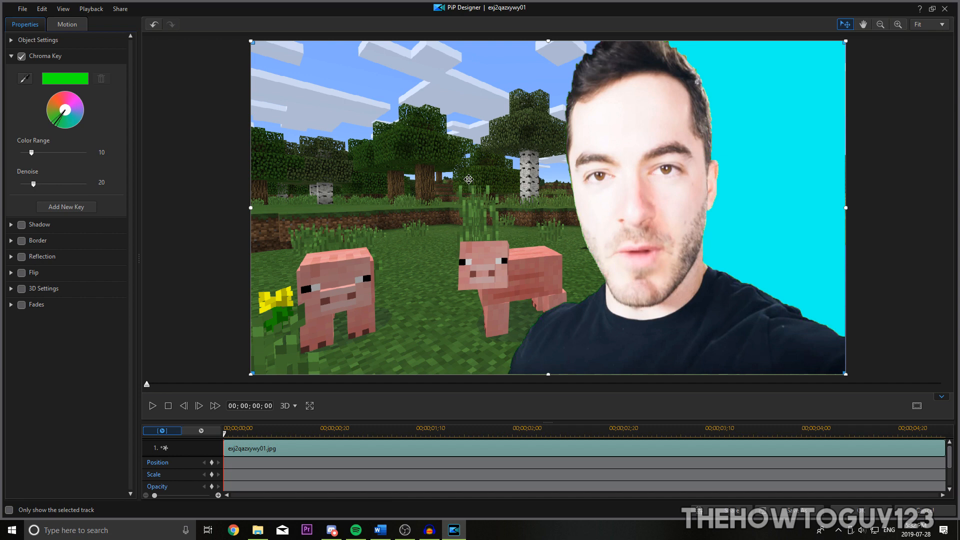
mouse_move(481, 111)
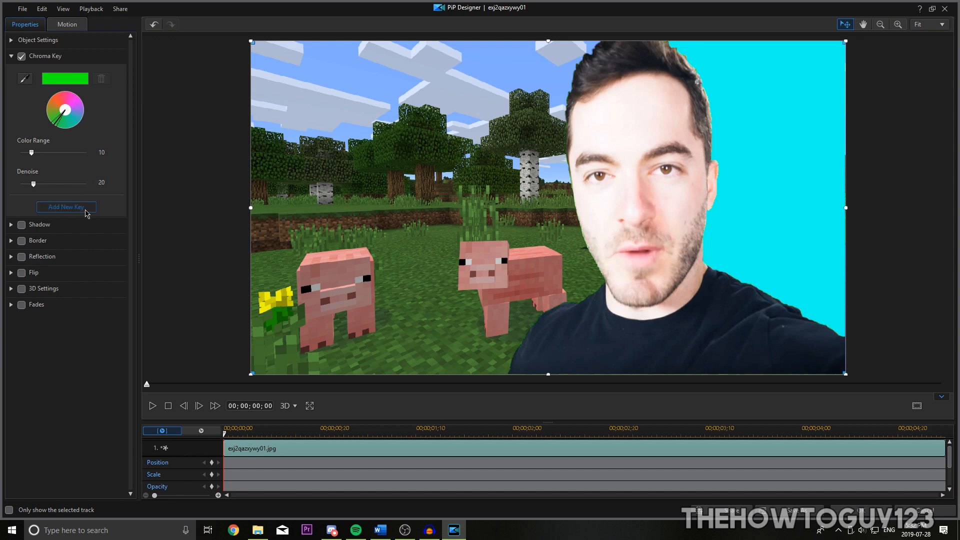
click(66, 207)
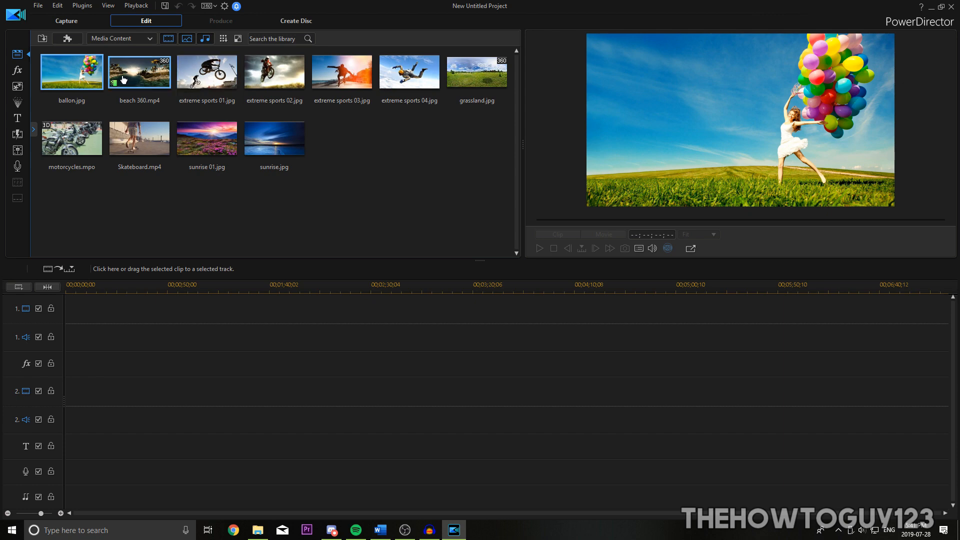
Preview the beach 360 clip and drop it onto the timeline before starting the fresh project
click(71, 71)
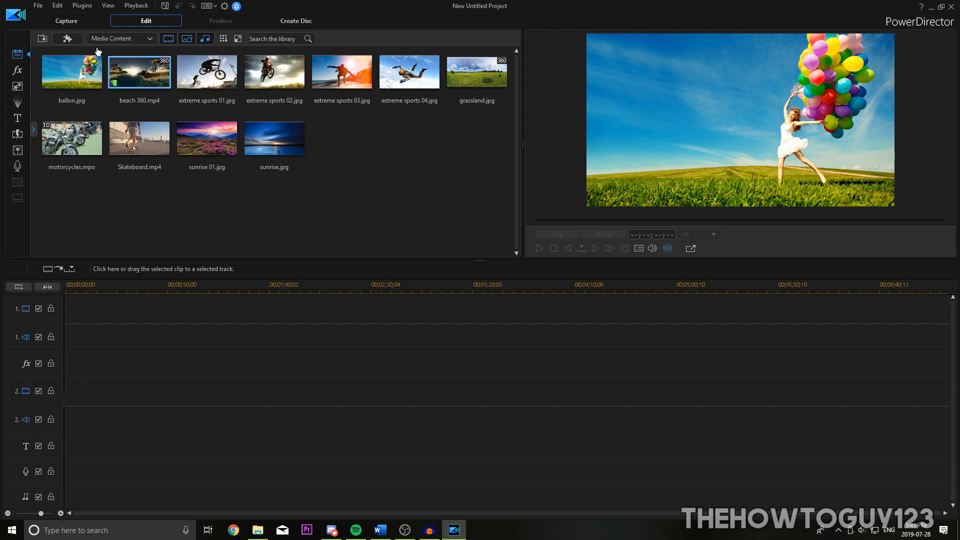
click(139, 71)
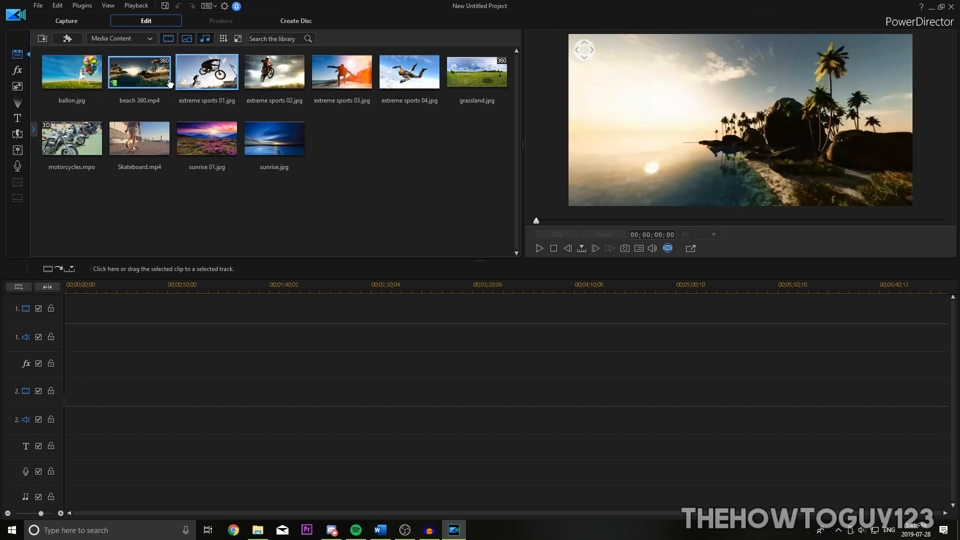
drag(139, 71, 72, 318)
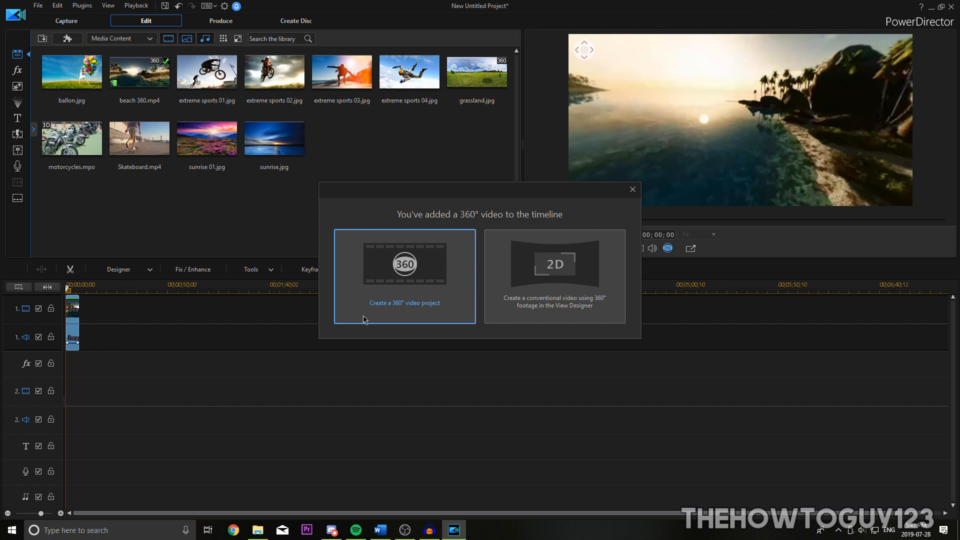
mouse_move(464, 318)
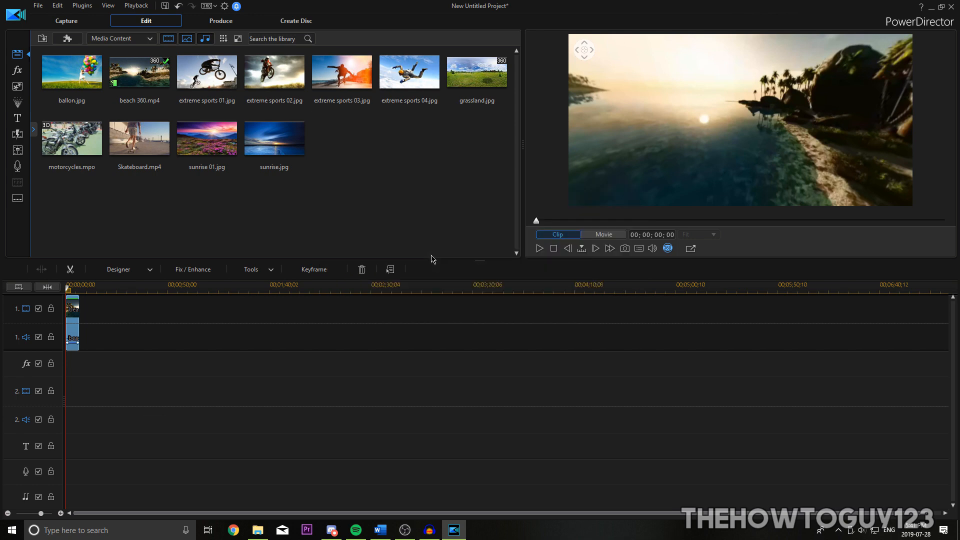
mouse_move(490, 215)
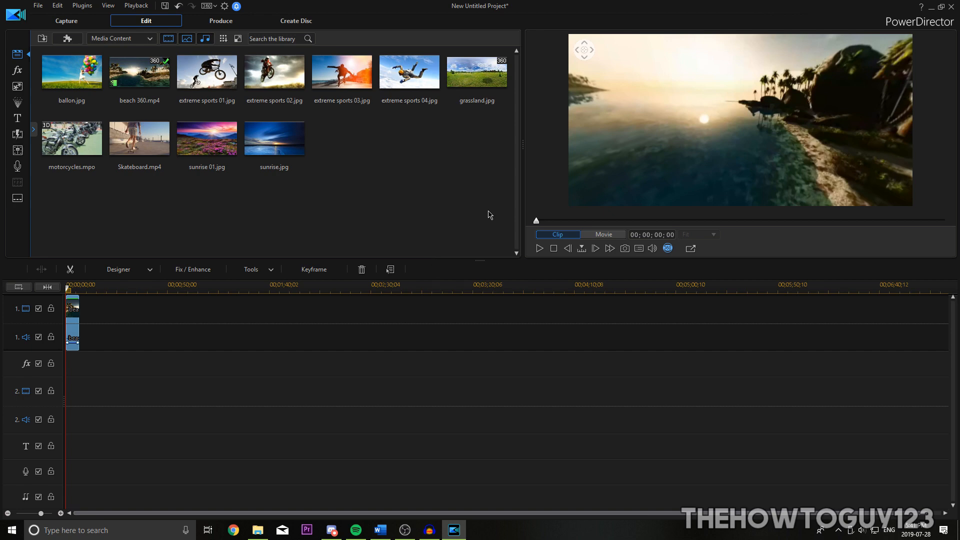
mouse_move(673, 258)
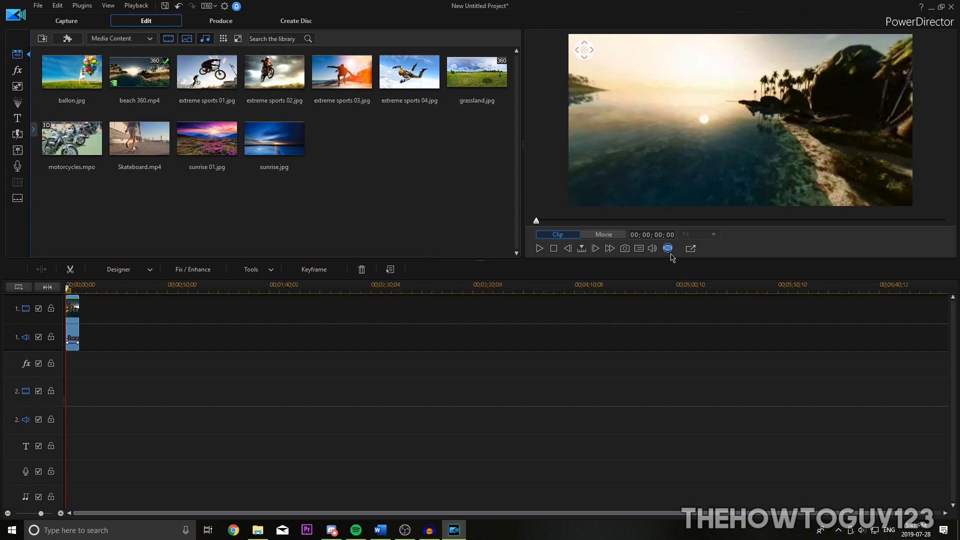
click(667, 248)
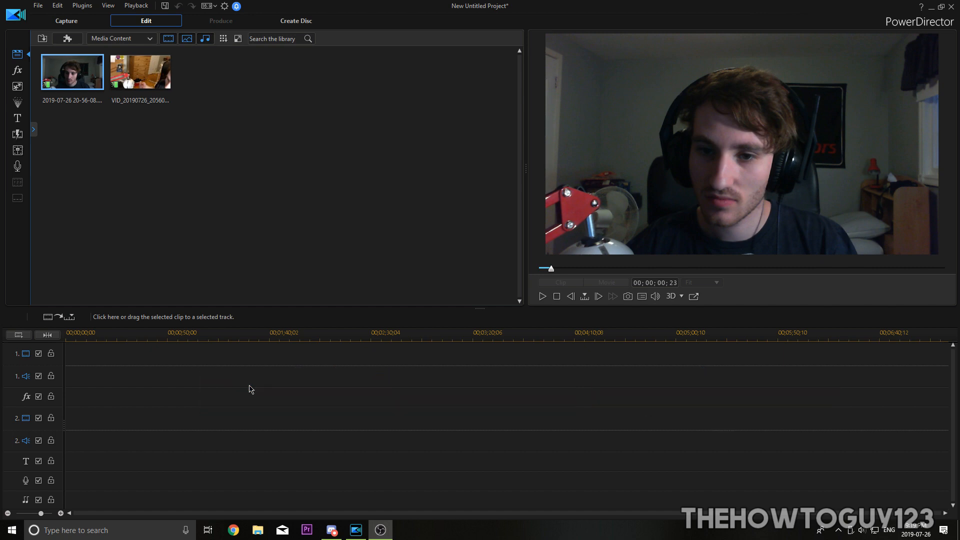
mouse_move(244, 97)
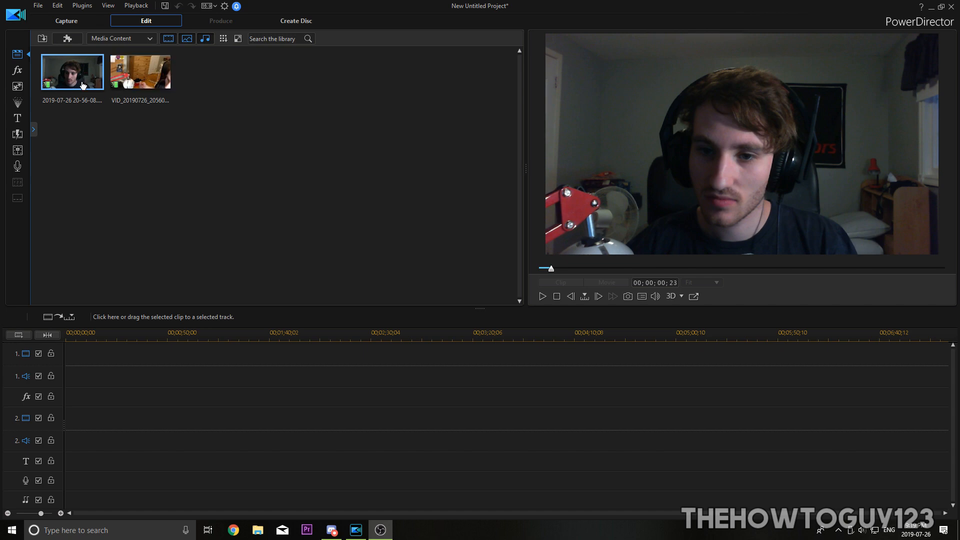
Select both webcam recordings and import them from the Media Room into MultiCam Designer
click(140, 72)
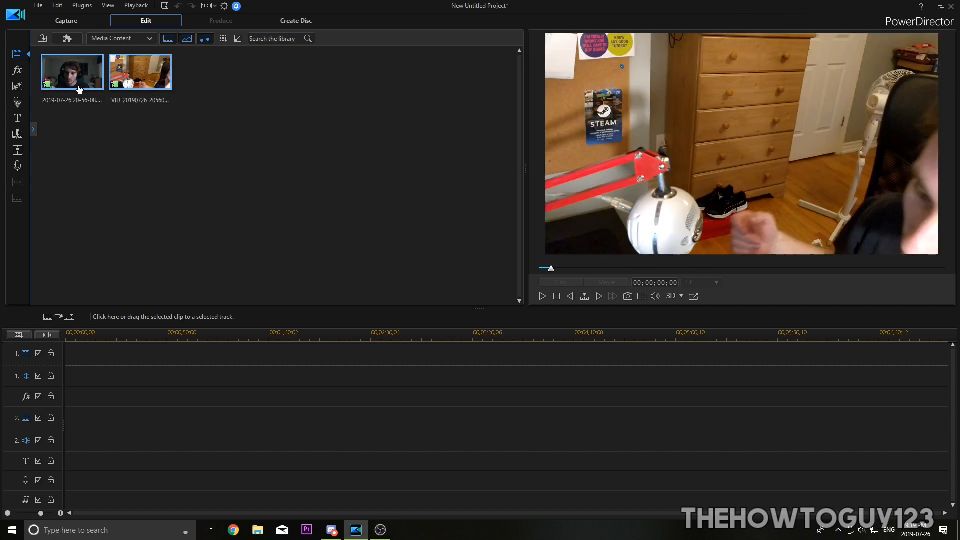
click(68, 39)
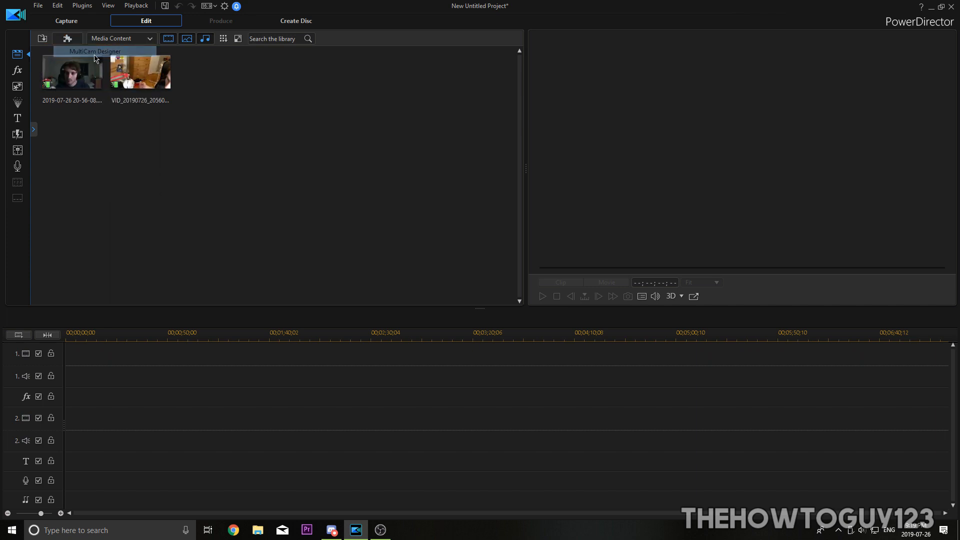
click(94, 51)
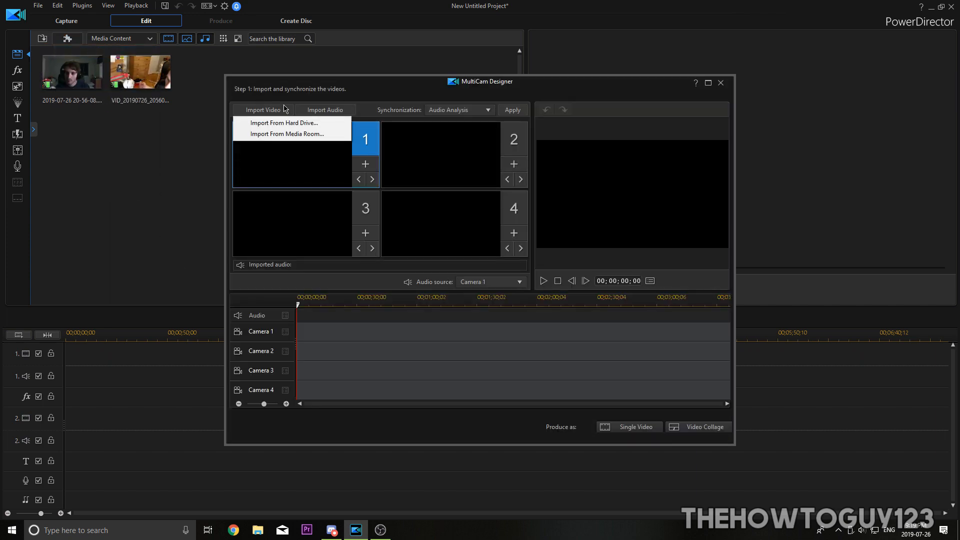
mouse_move(287, 134)
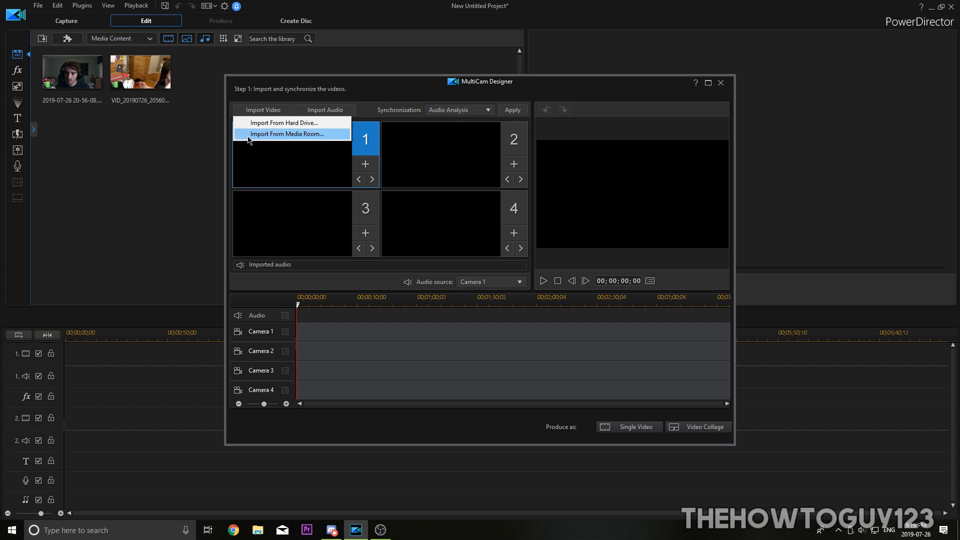
click(287, 133)
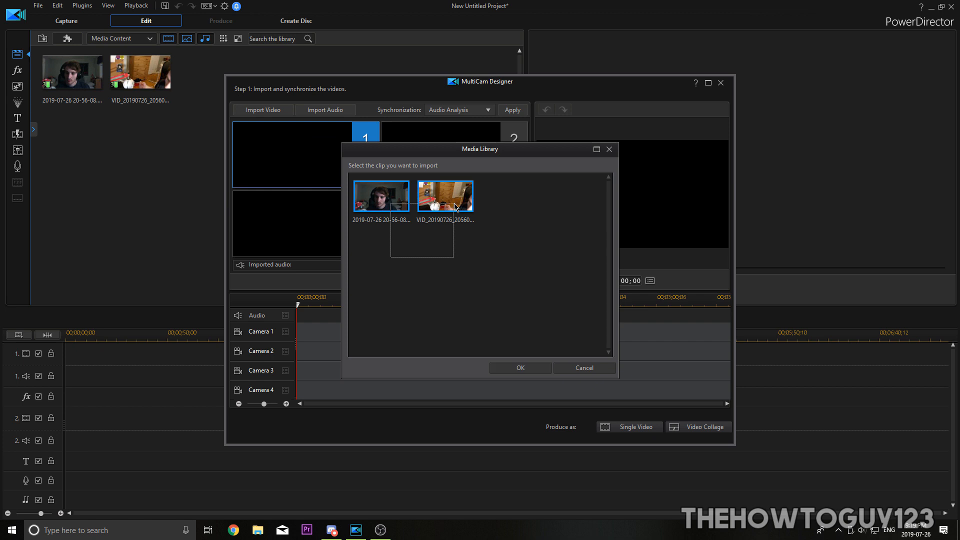
click(519, 367)
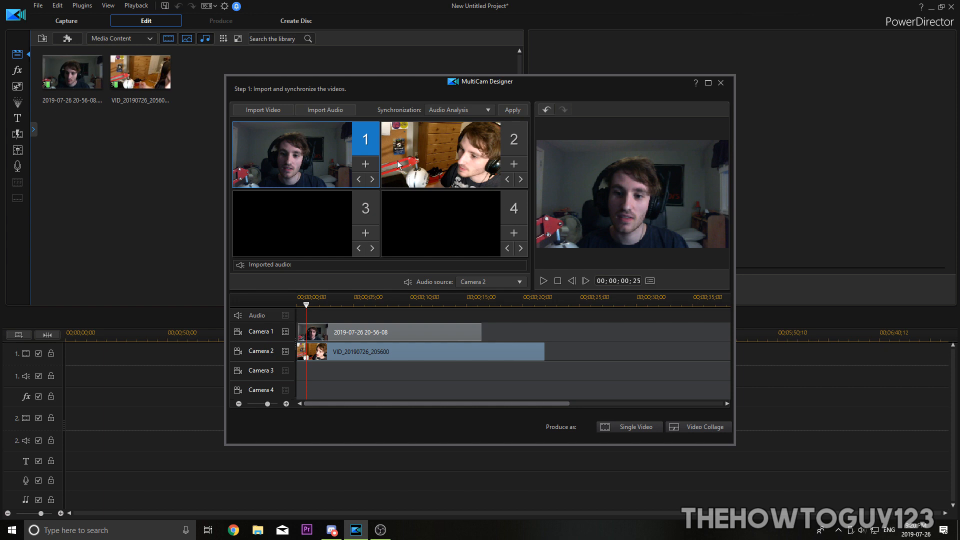
mouse_move(505, 296)
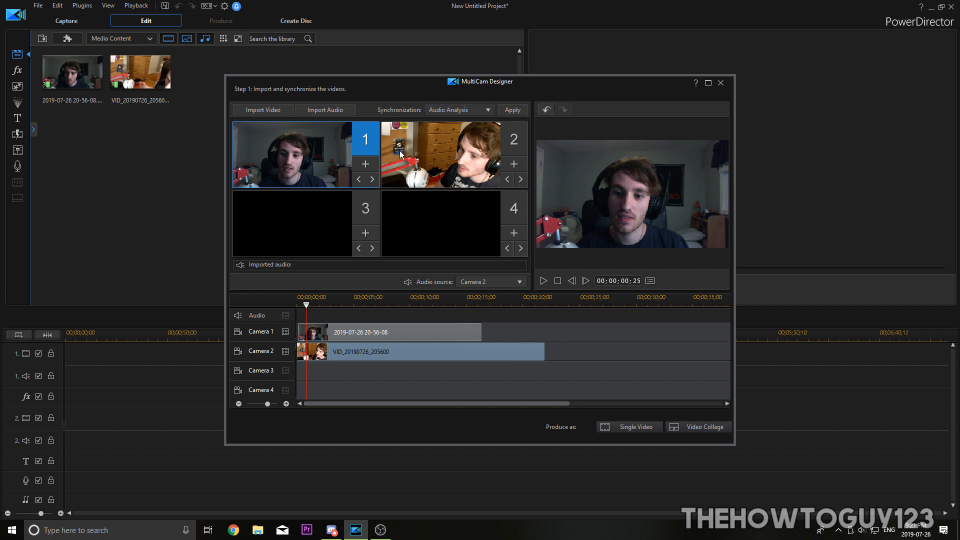
Set Camera 1 as the audio source for the multicam edit
click(490, 282)
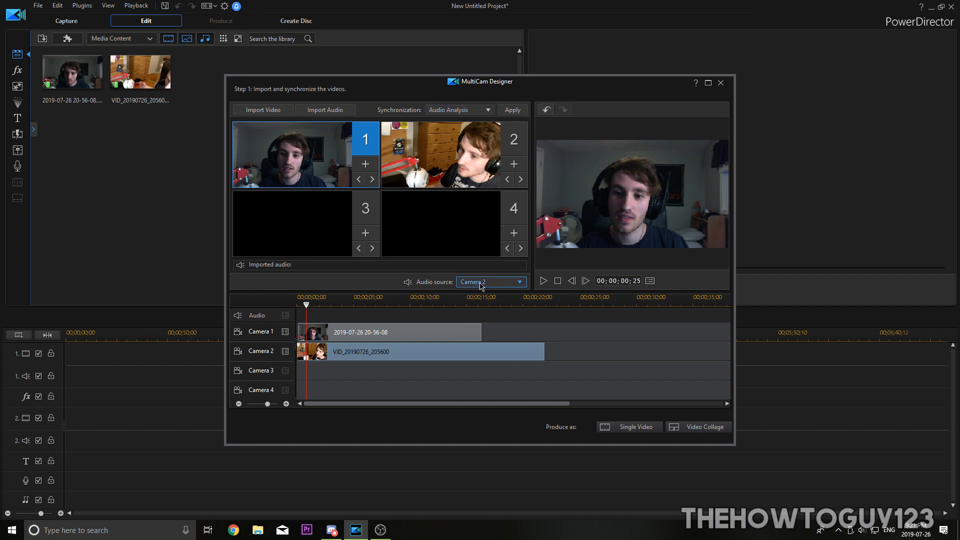
click(490, 282)
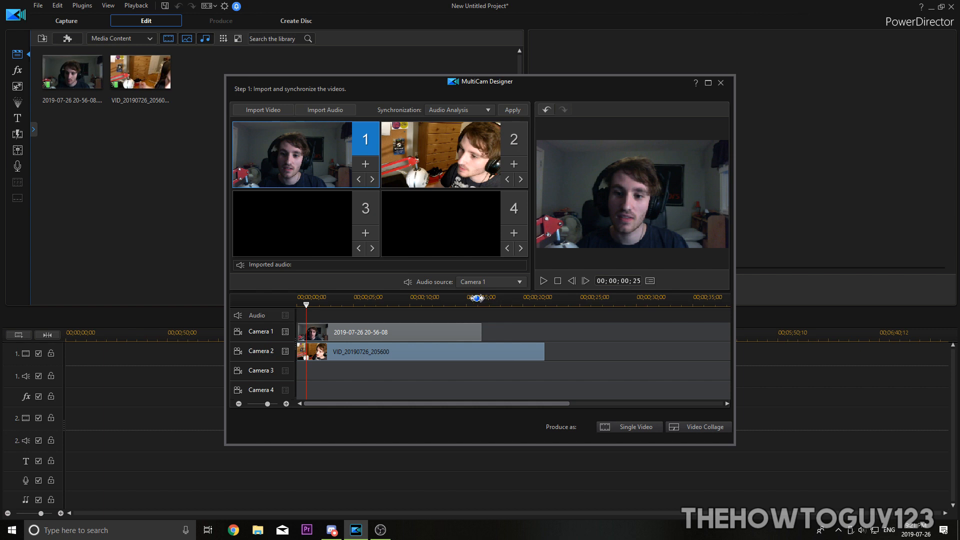
mouse_move(398, 257)
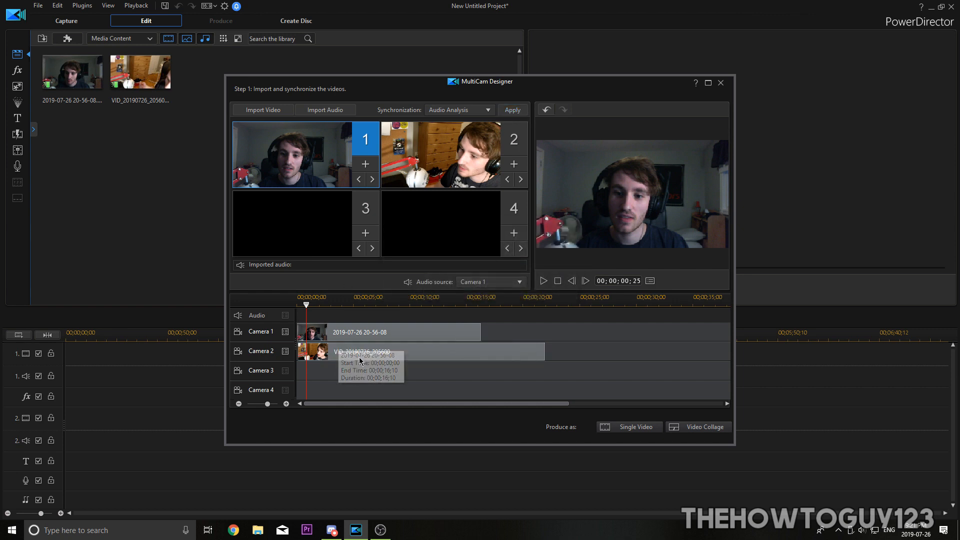
mouse_move(444, 258)
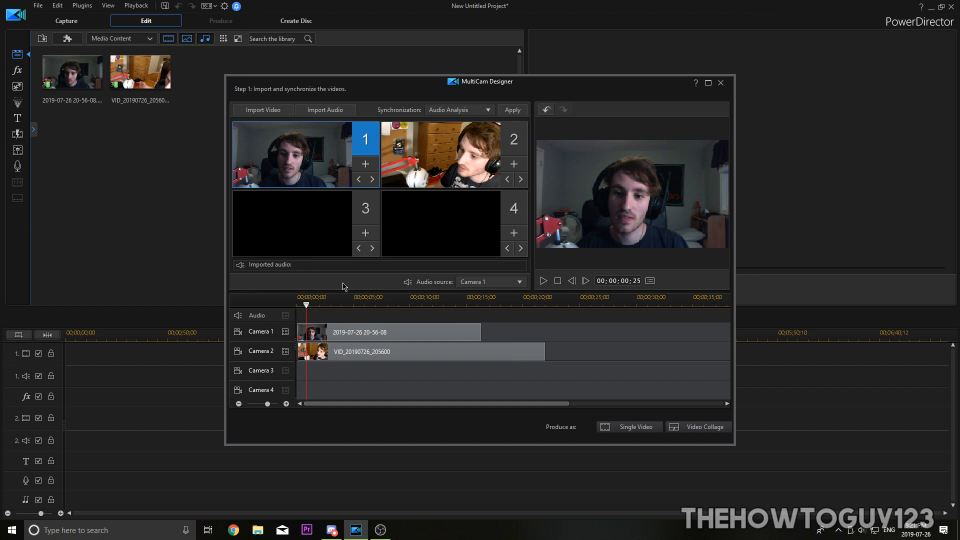
mouse_move(718, 413)
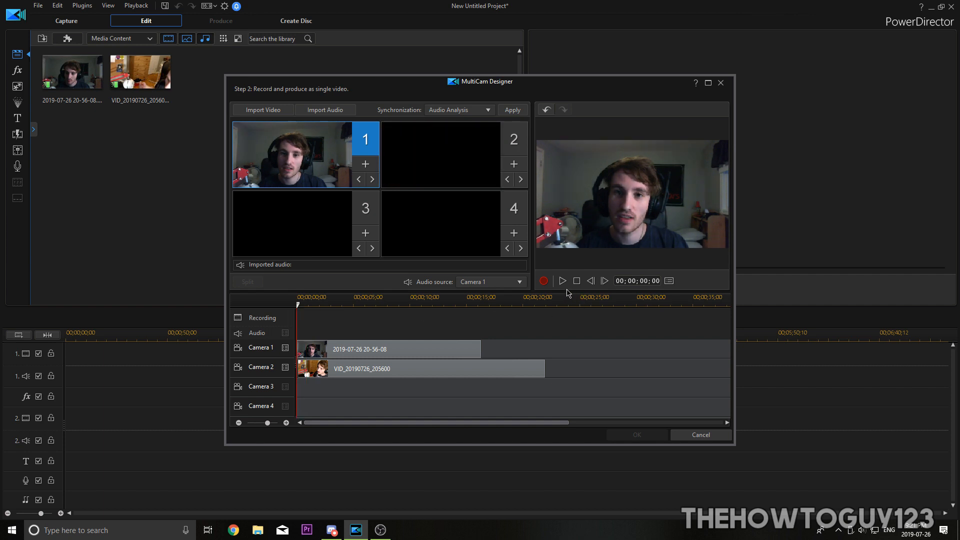
mouse_move(543, 280)
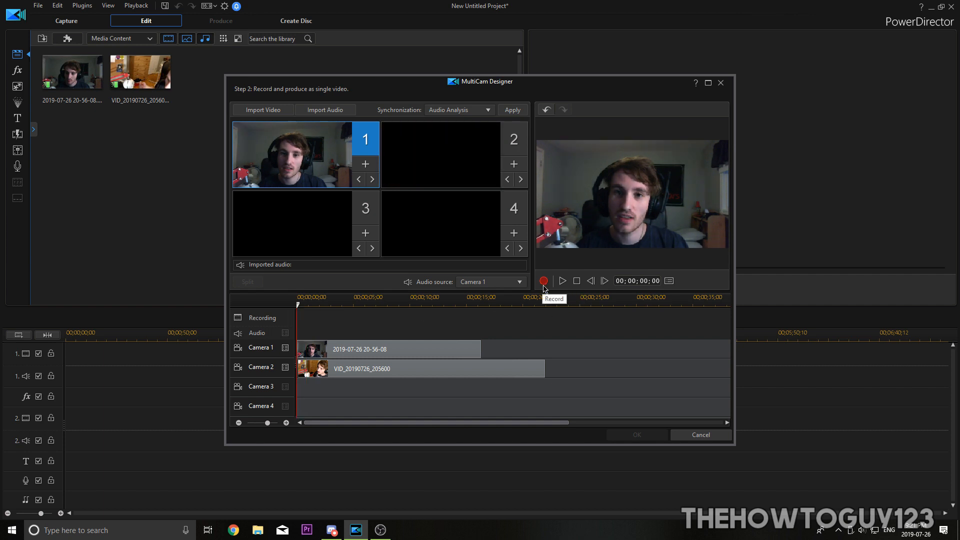
Record a live cut switching between Camera 1 and Camera 2, then play back the recorded track
click(543, 280)
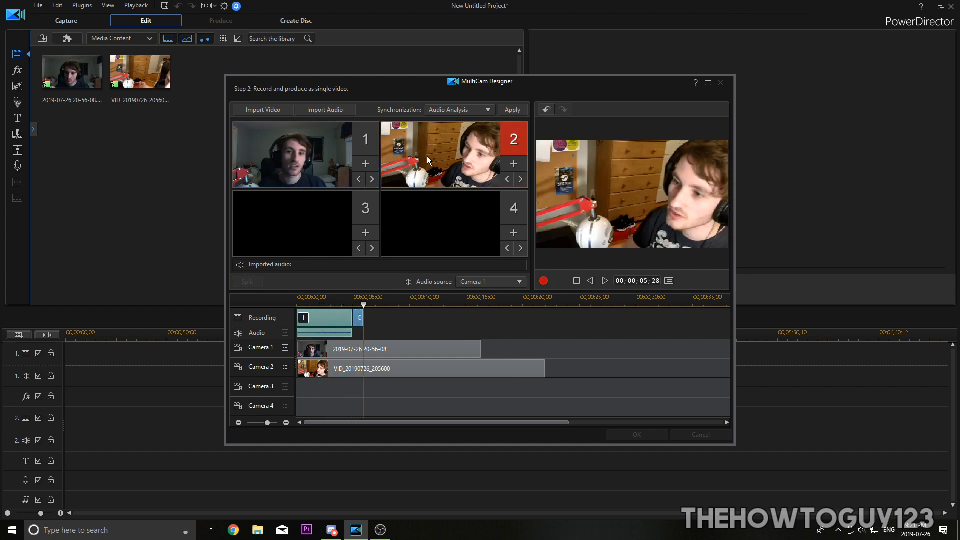
click(365, 139)
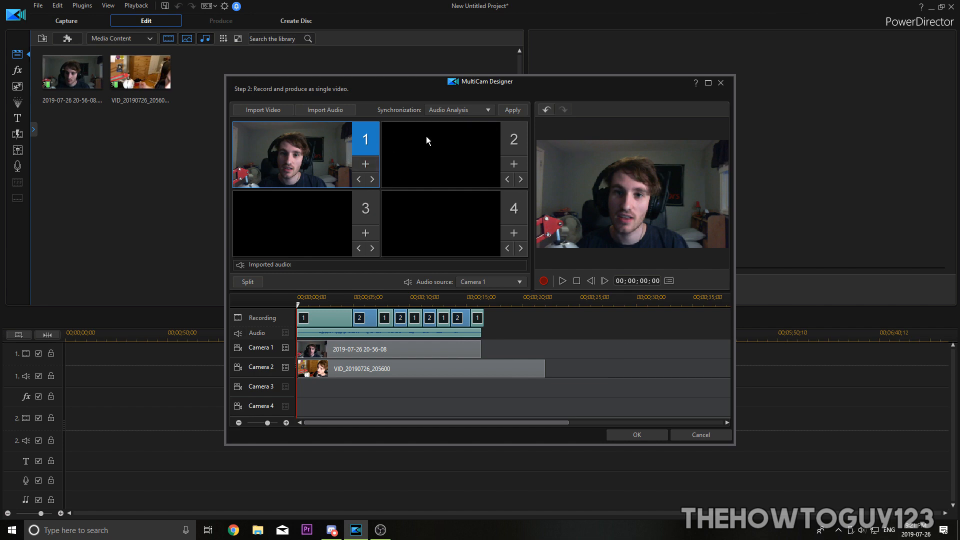
mouse_move(381, 342)
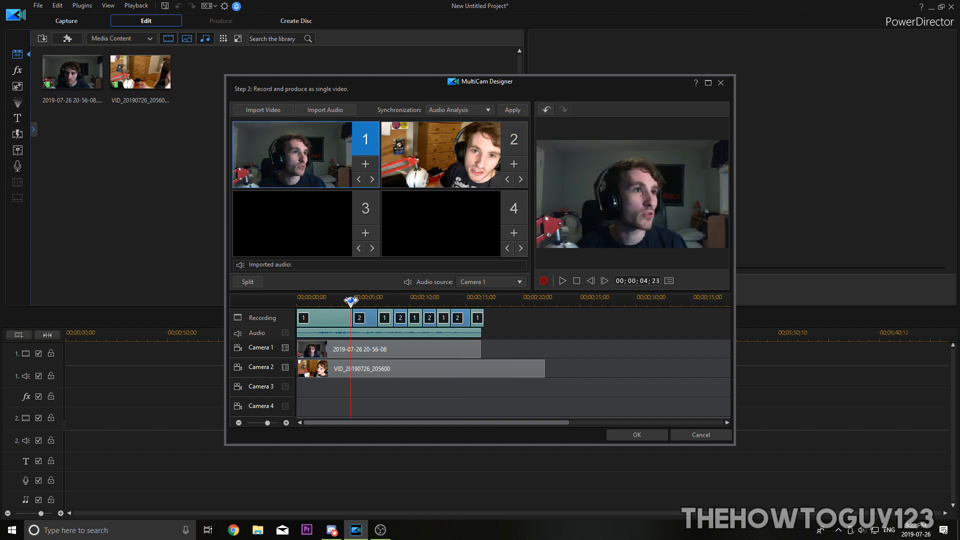
click(439, 154)
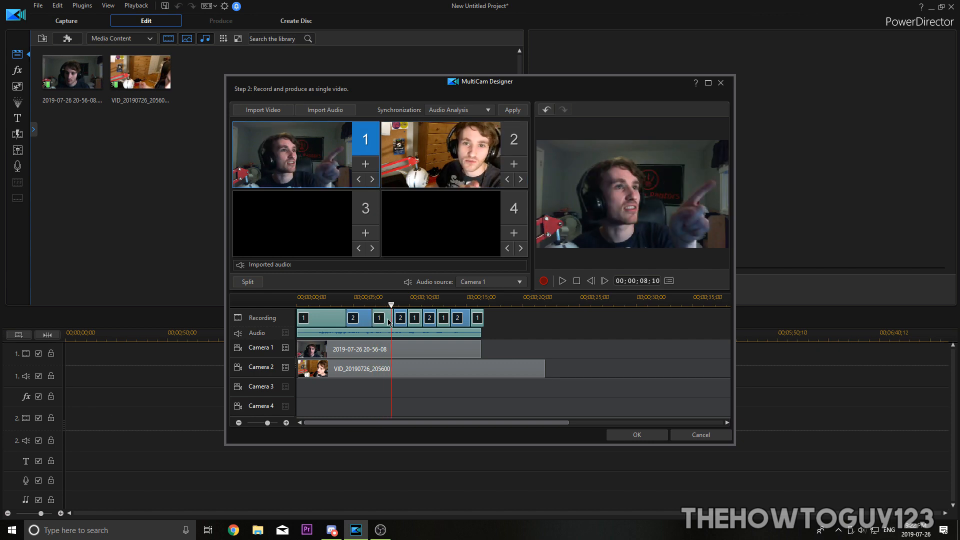
click(562, 280)
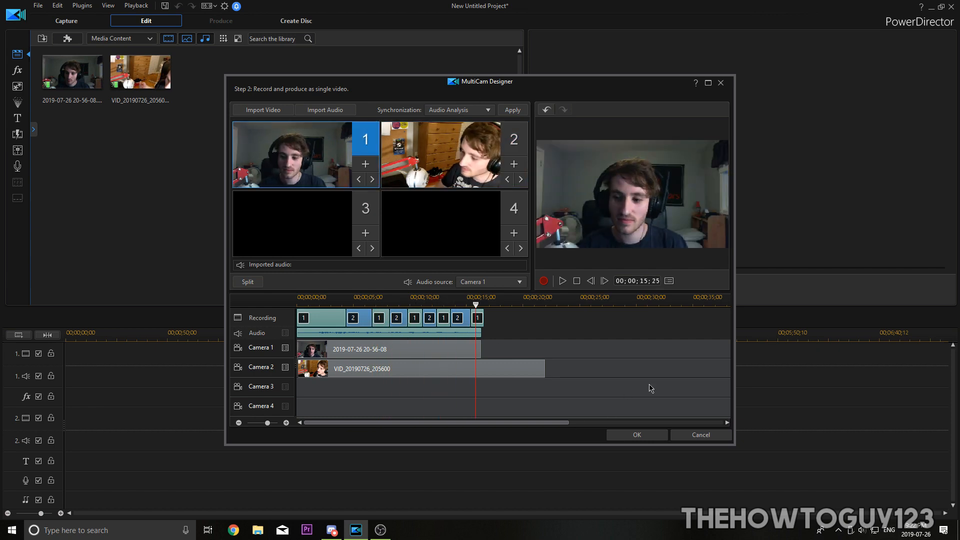
Accept the multicam edit and zoom the timeline to show the alternating camera cuts
click(637, 435)
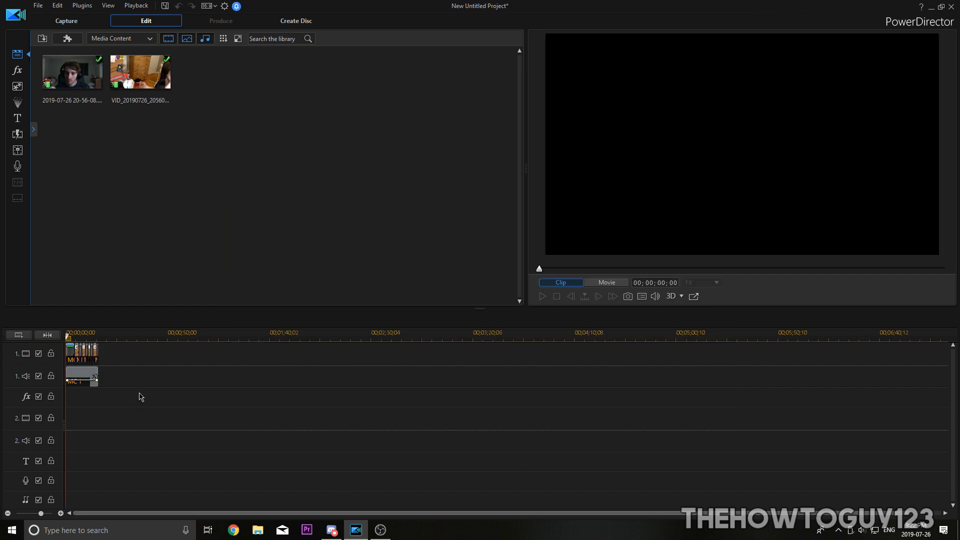
click(80, 353)
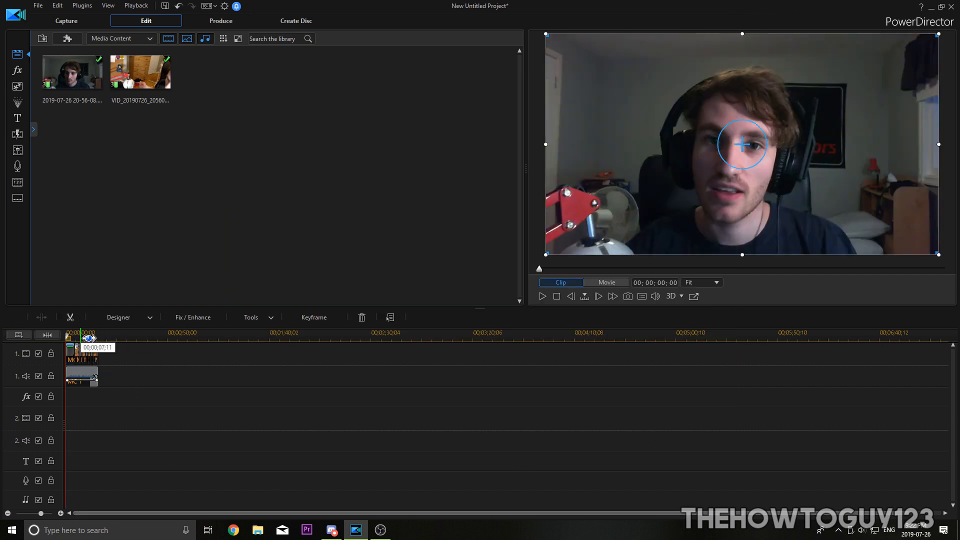
click(606, 282)
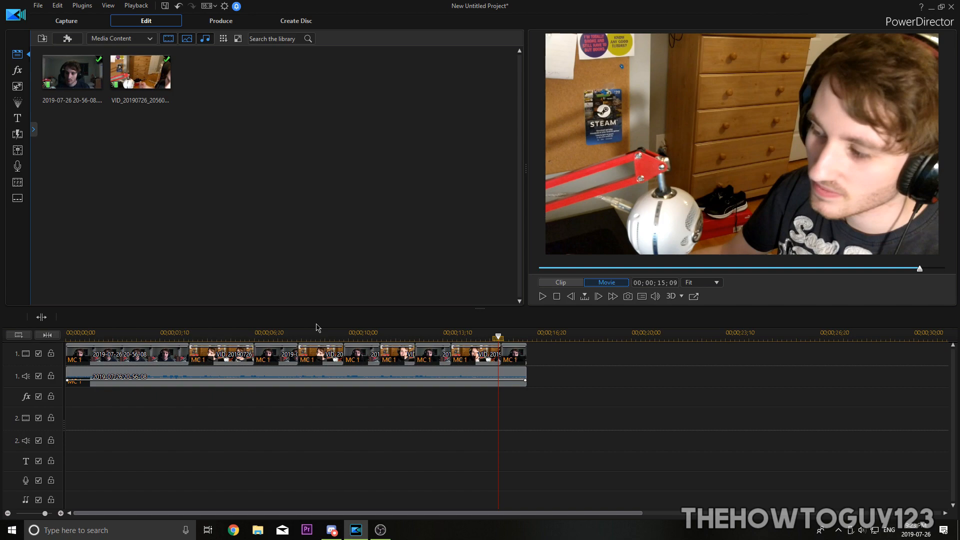